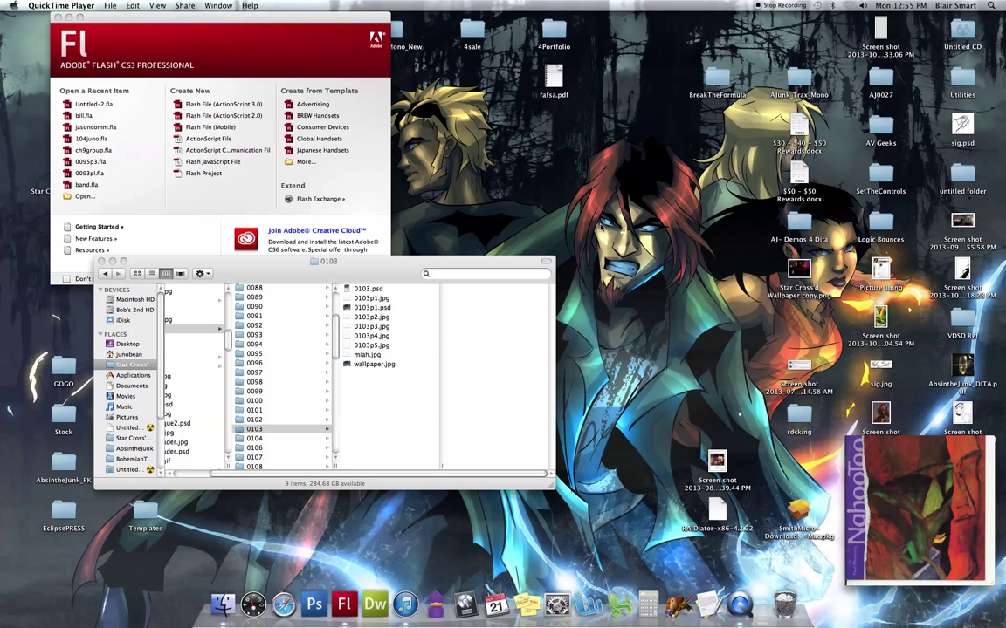
{"action": "mouse_move", "coordinate": [583, 254]}
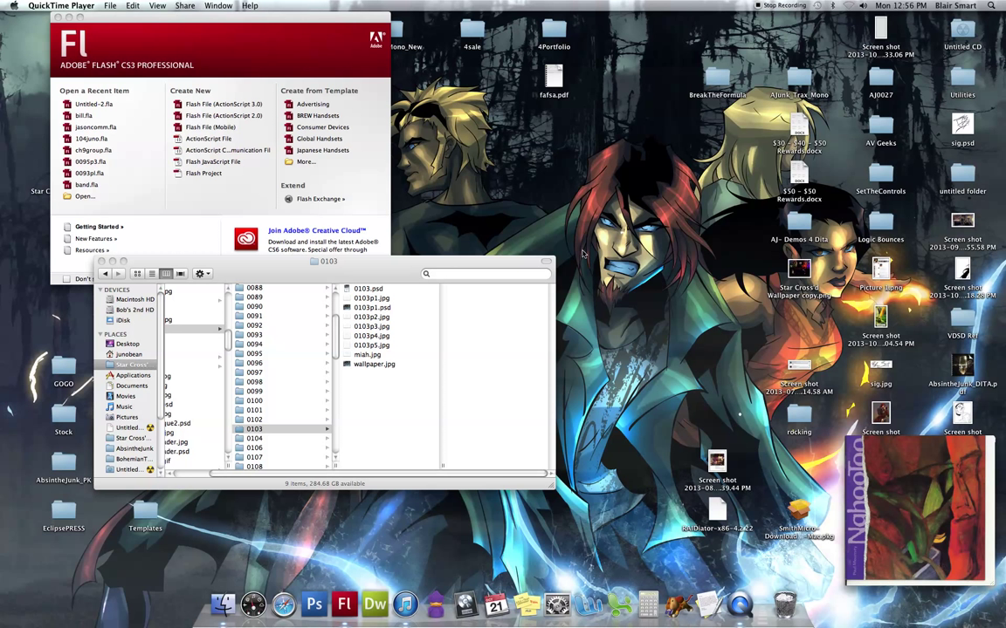
{"action": "mouse_move", "coordinate": [504, 133]}
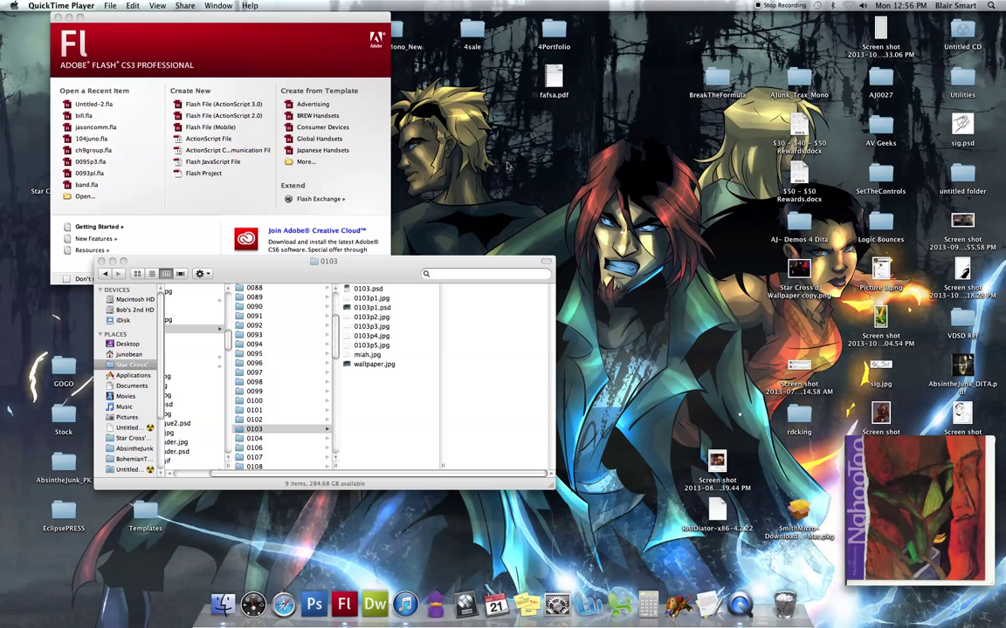
{"action": "mouse_move", "coordinate": [506, 169]}
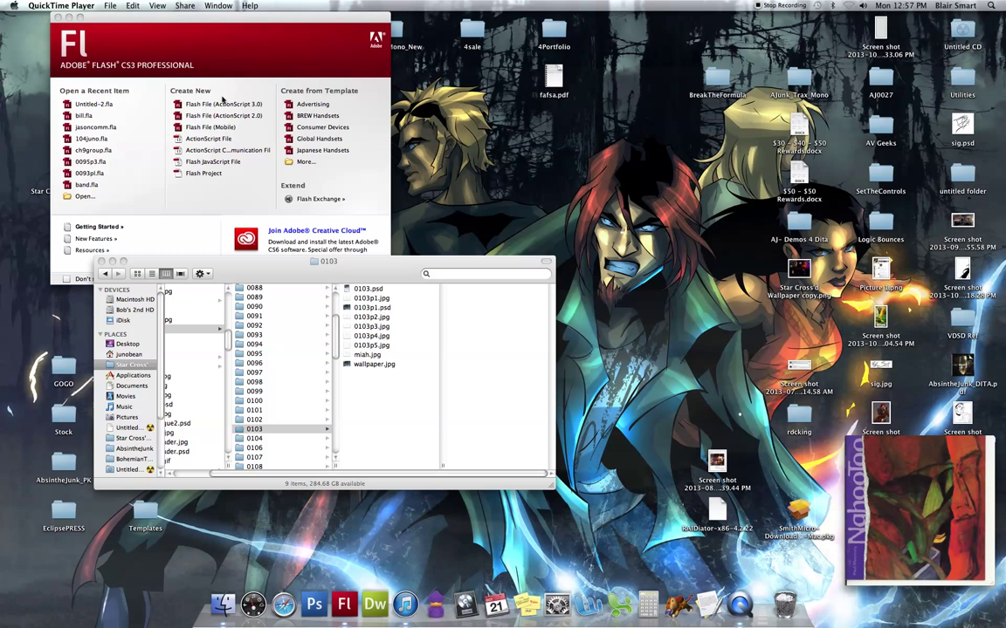
Create a new Flash File (ActionScript 3.0) and show the document Properties panel.
{"action": "left_click", "coordinate": [216, 105]}
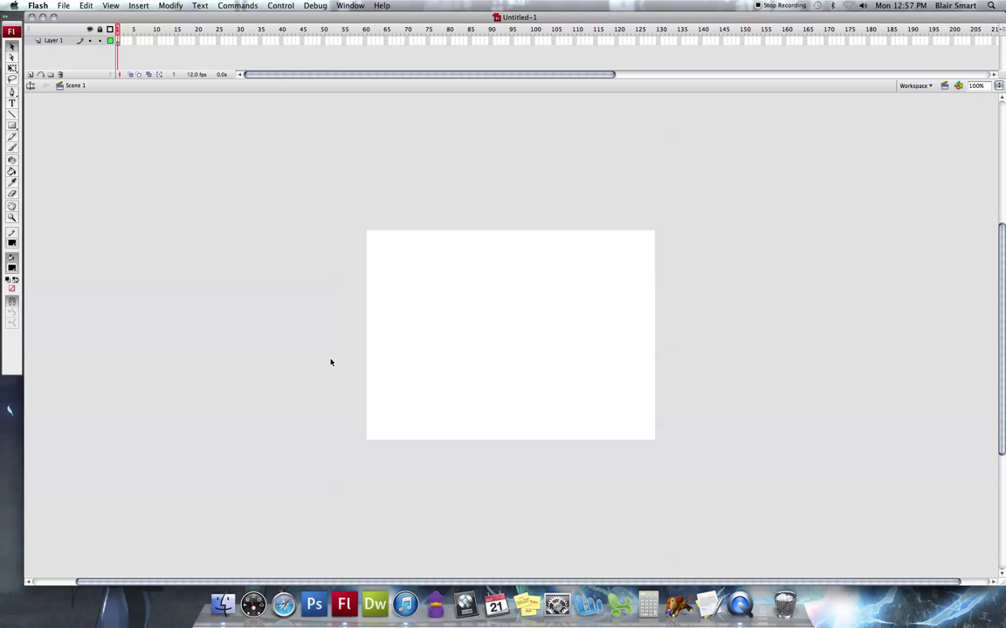
{"action": "left_click", "coordinate": [350, 4]}
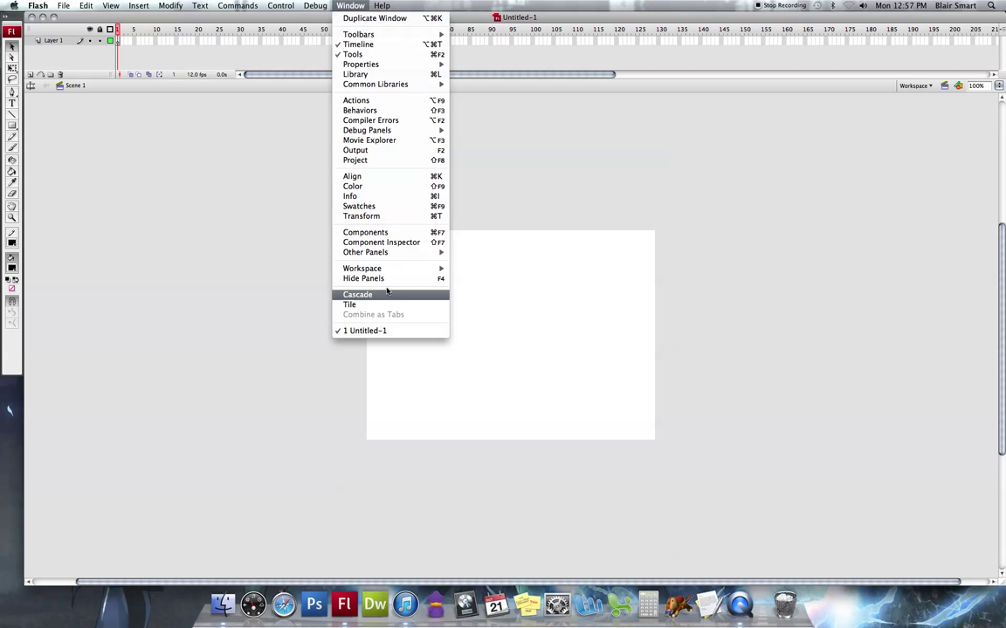
{"action": "mouse_move", "coordinate": [375, 63]}
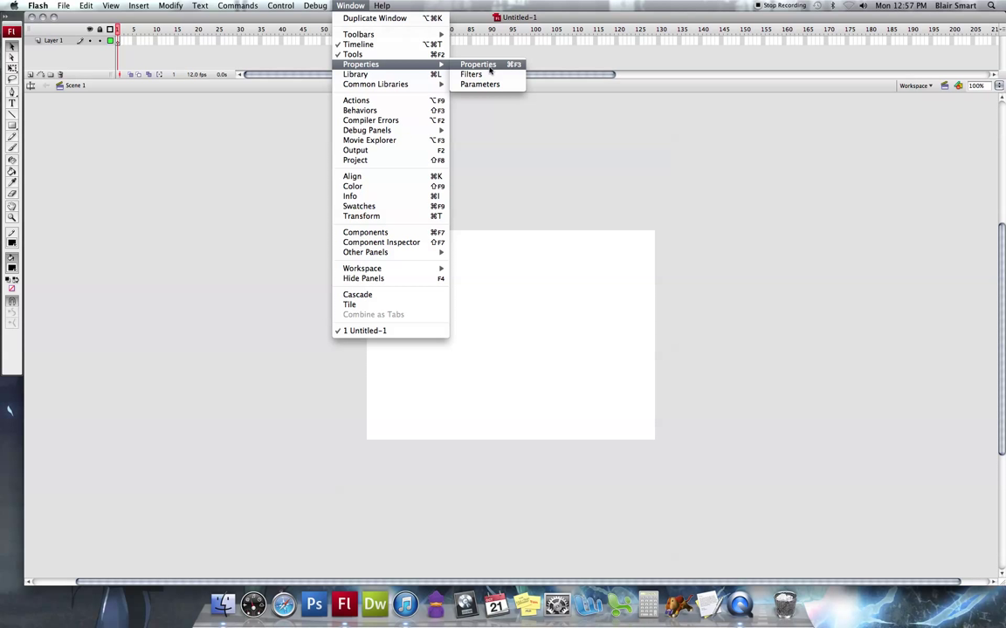
{"action": "left_click", "coordinate": [477, 62]}
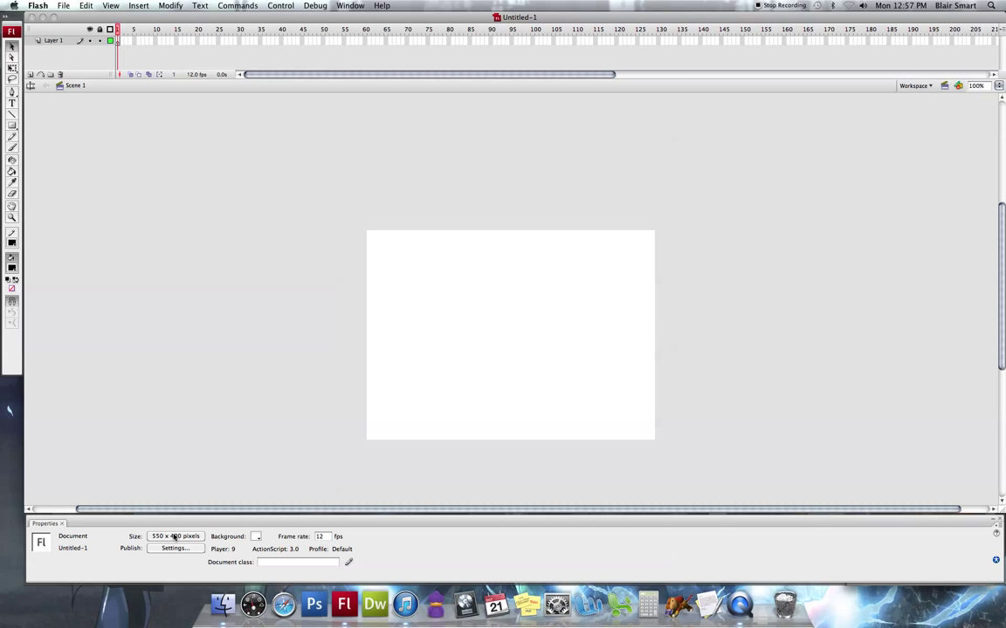
Inspect the document settings (550 × 400 px, 12 fps), cancel without changes and hide Properties.
{"action": "left_click", "coordinate": [174, 536]}
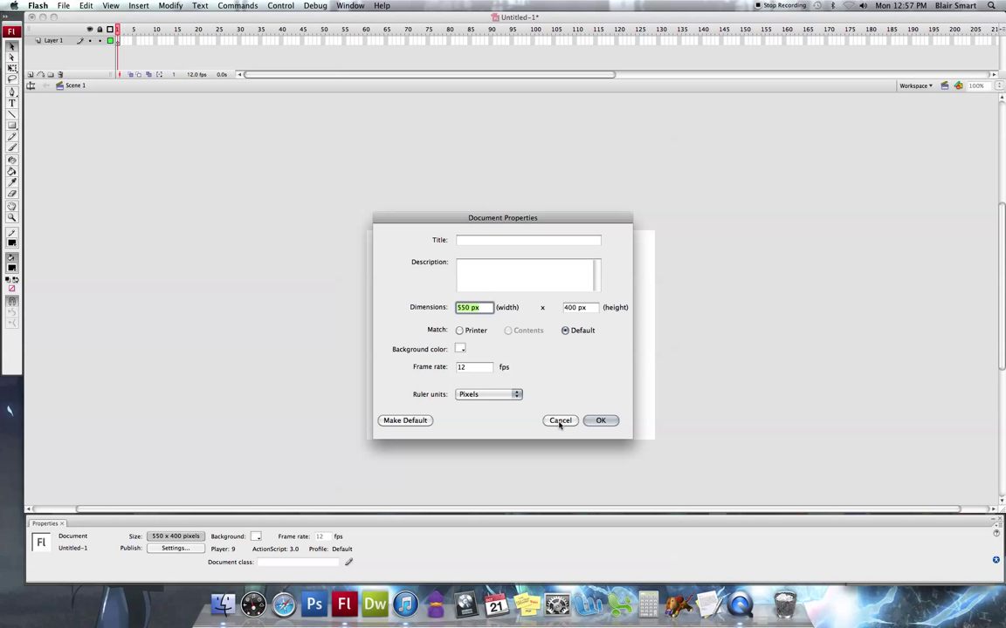
{"action": "left_click", "coordinate": [560, 421]}
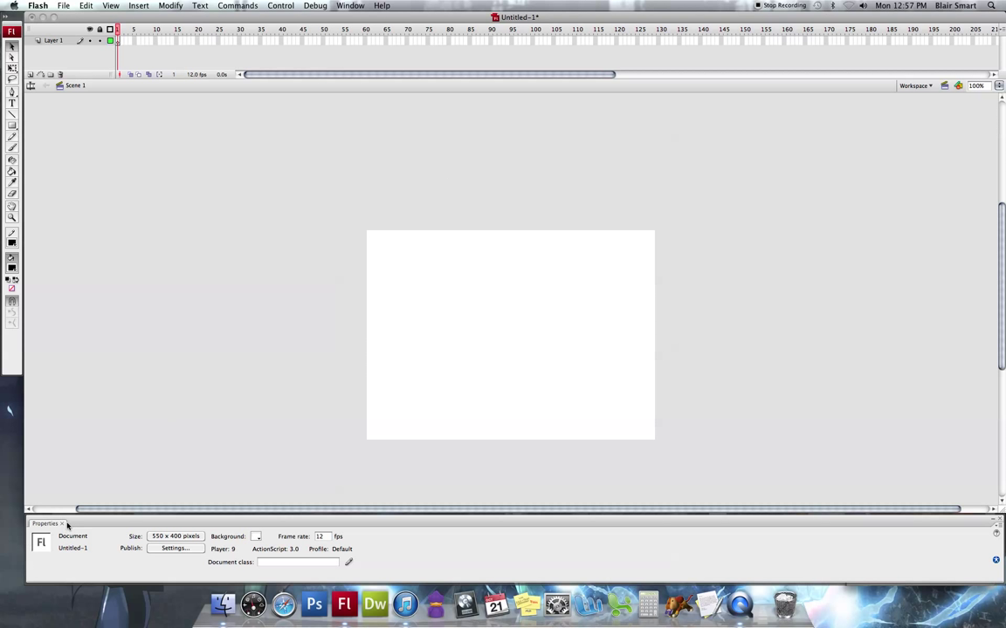
{"action": "left_click", "coordinate": [63, 524]}
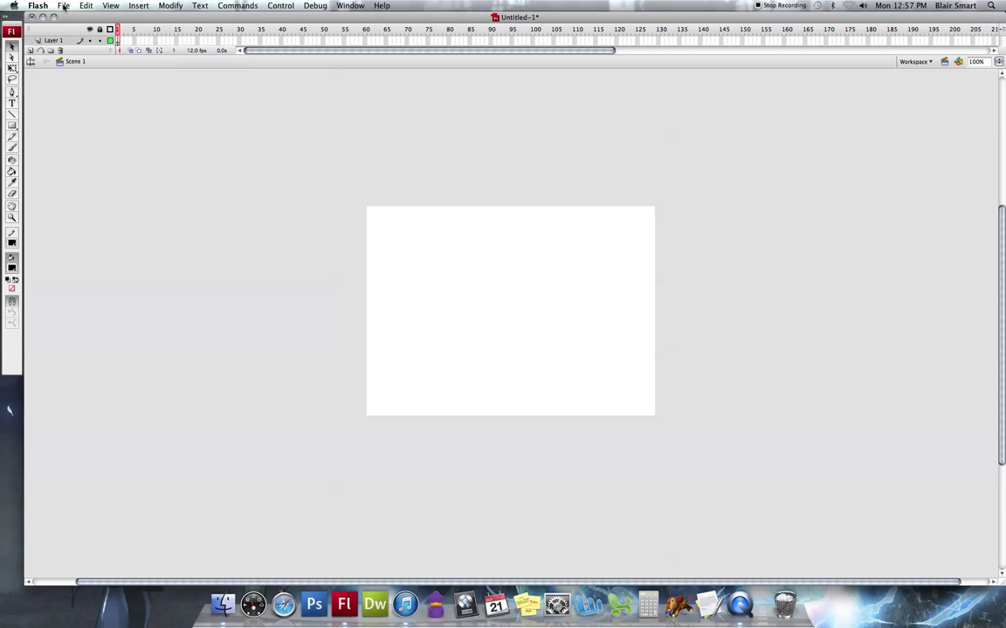
Start Import to Stage and navigate to the Ch9 folder.
{"action": "left_click", "coordinate": [65, 7]}
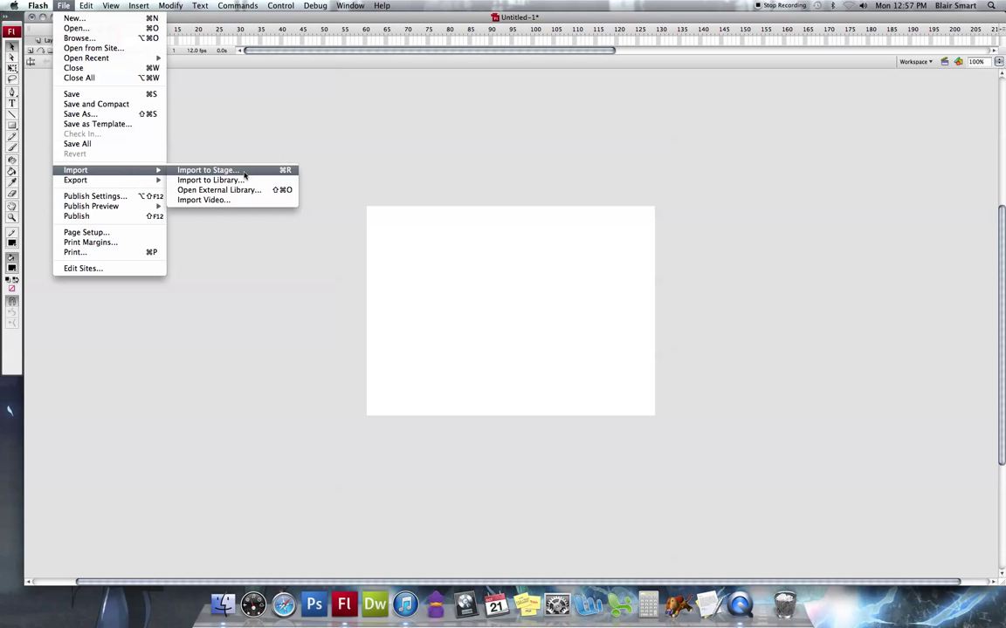
{"action": "left_click", "coordinate": [206, 171]}
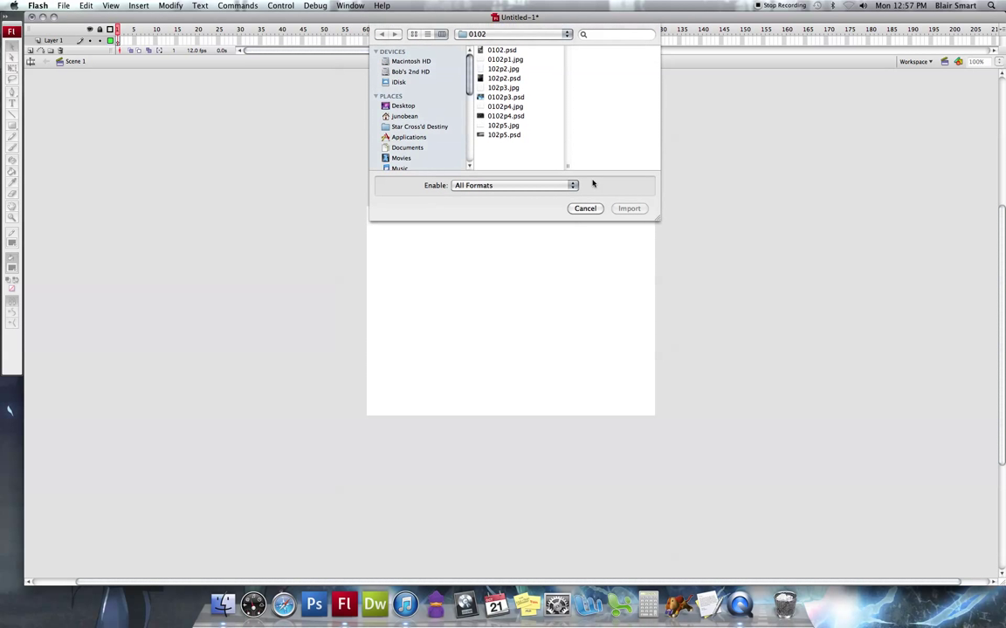
{"action": "left_click", "coordinate": [514, 33]}
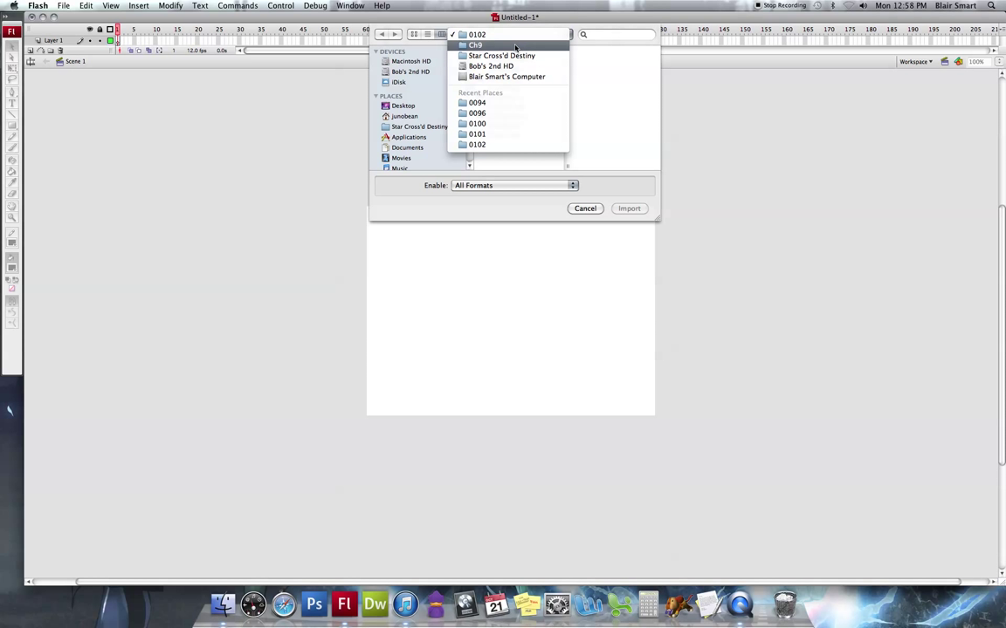
{"action": "left_click", "coordinate": [489, 46]}
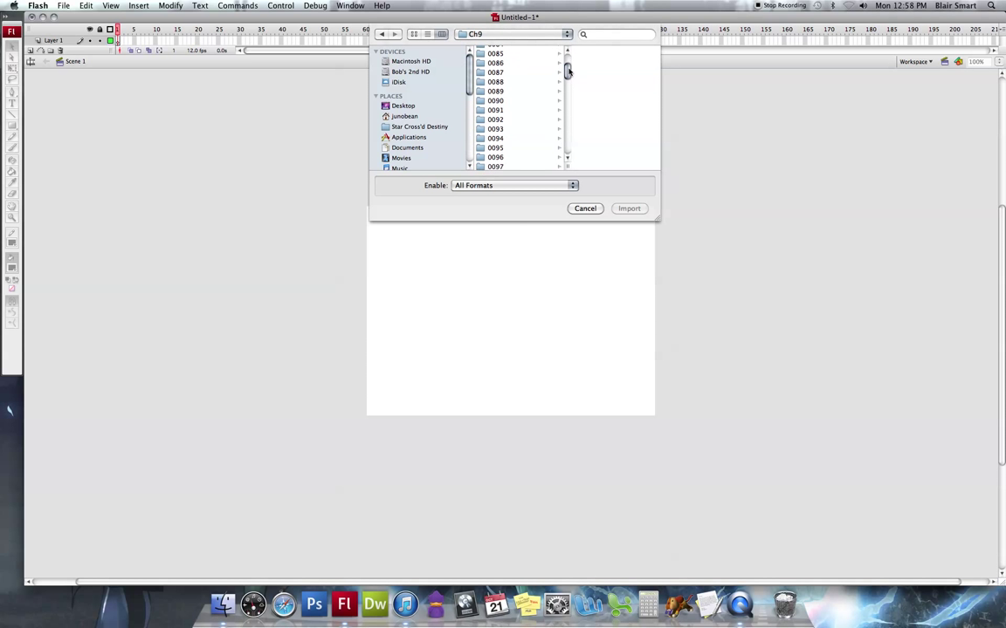
Choose the pencil sketch JPEG in the 0103 folder and import it.
{"action": "scroll", "scroll_direction": "down", "scroll_amount": 3}
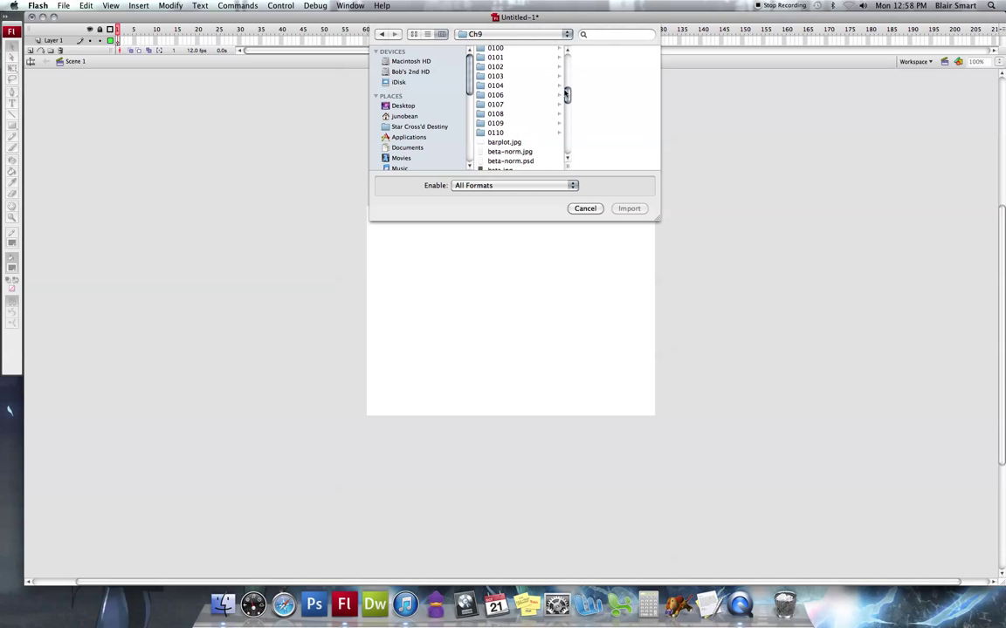
{"action": "left_click", "coordinate": [503, 77]}
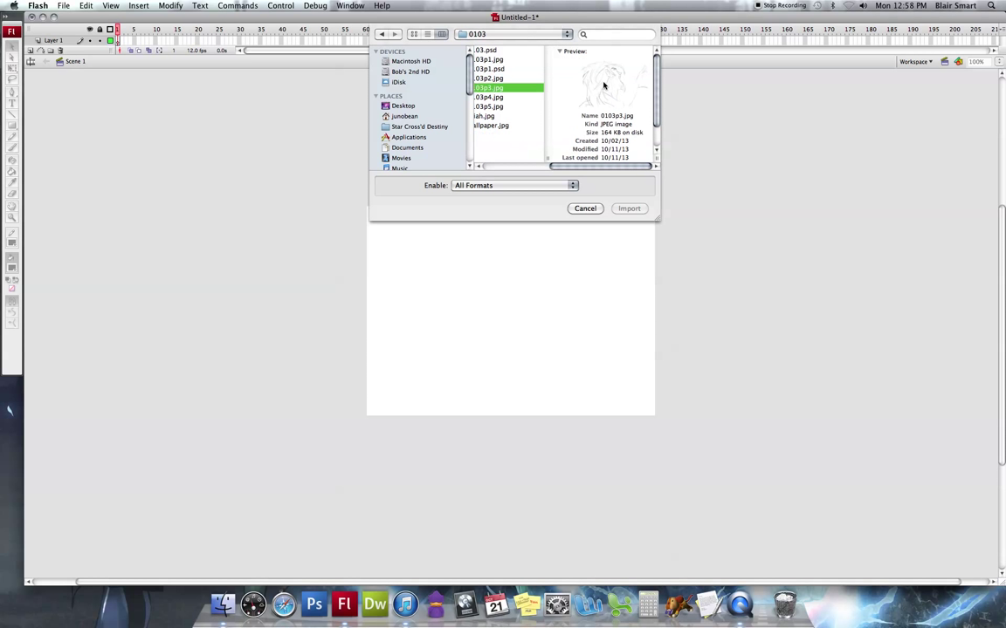
{"action": "left_click", "coordinate": [492, 98]}
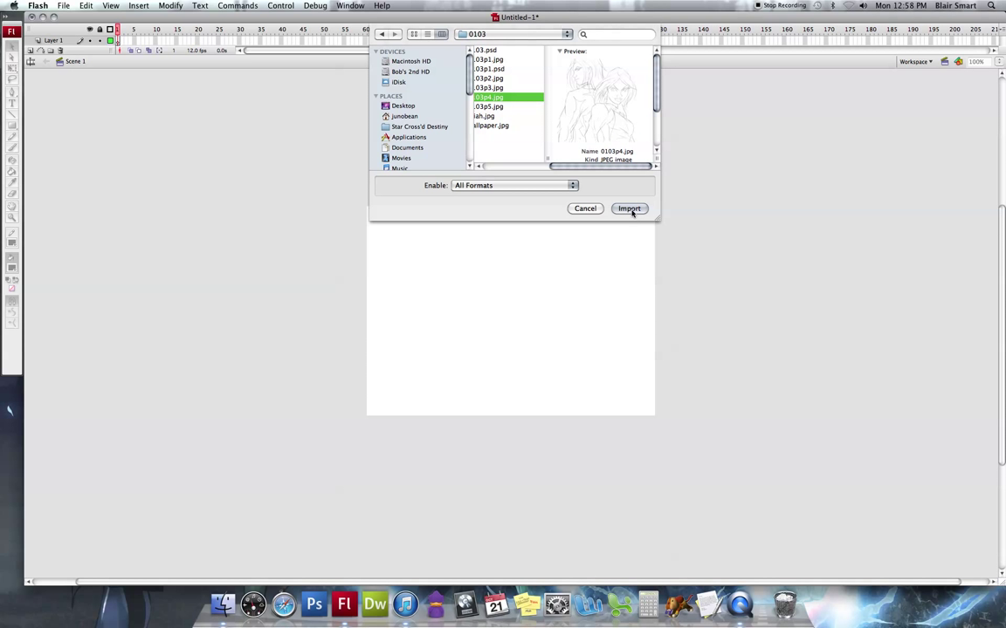
{"action": "left_click", "coordinate": [628, 210]}
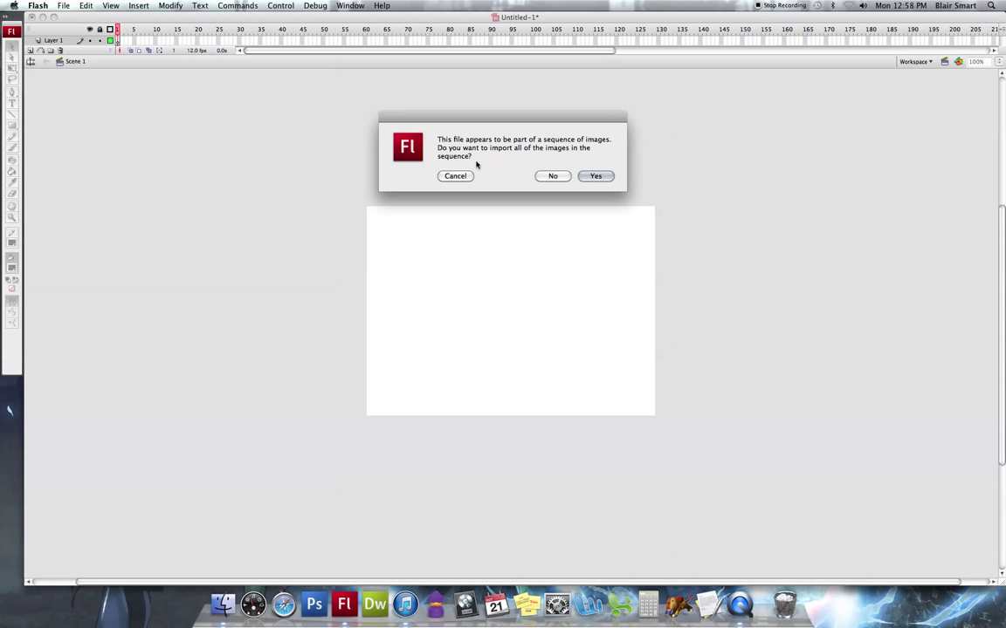
Import only the single sketch image and begin scaling it up with Free Transform.
{"action": "left_click", "coordinate": [552, 175]}
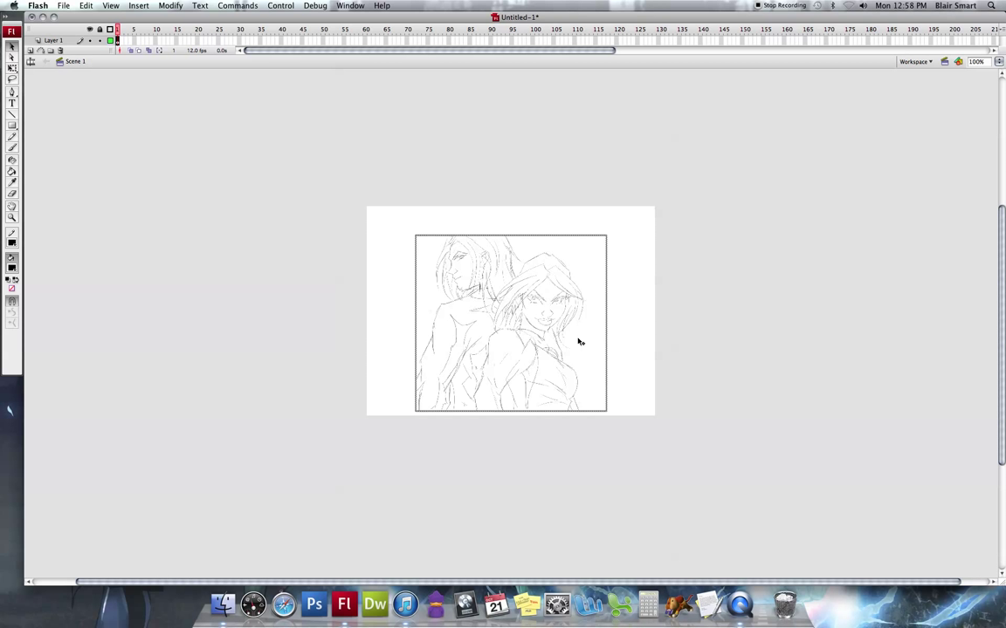
{"action": "mouse_move", "coordinate": [531, 279]}
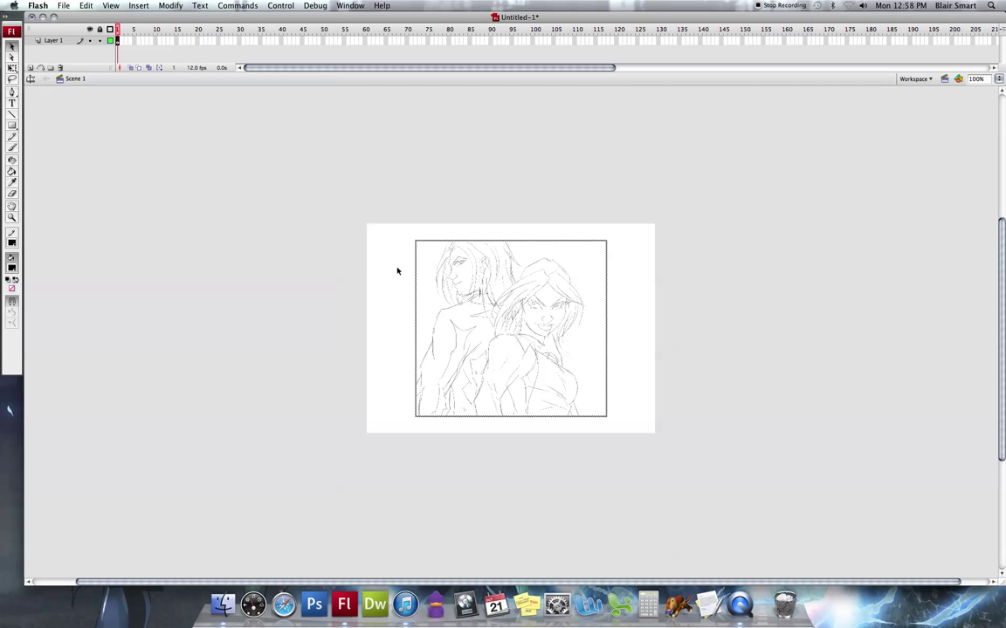
{"action": "left_click", "coordinate": [510, 328]}
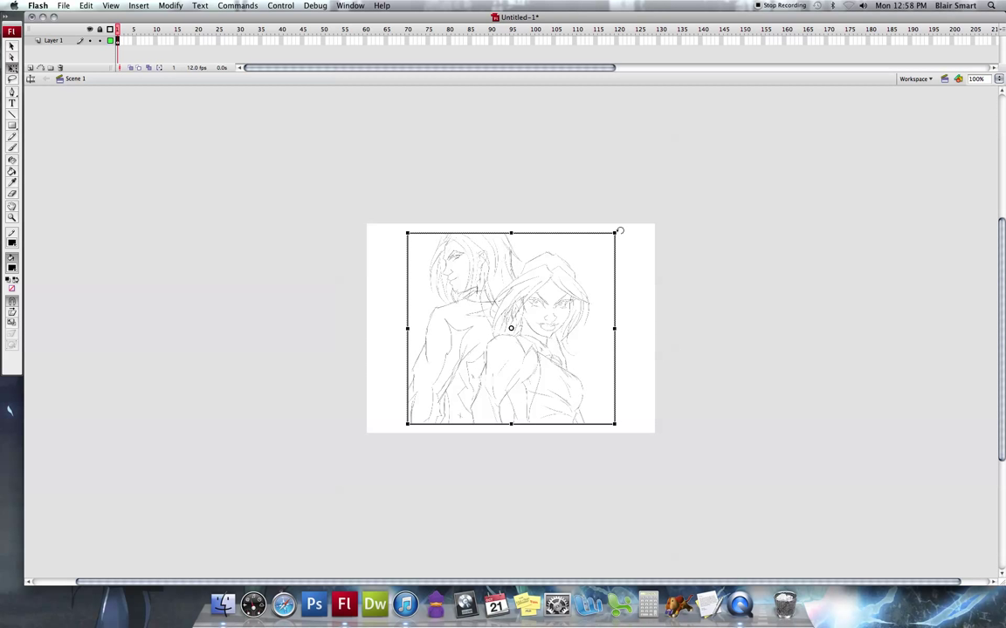
{"action": "mouse_move", "coordinate": [445, 369]}
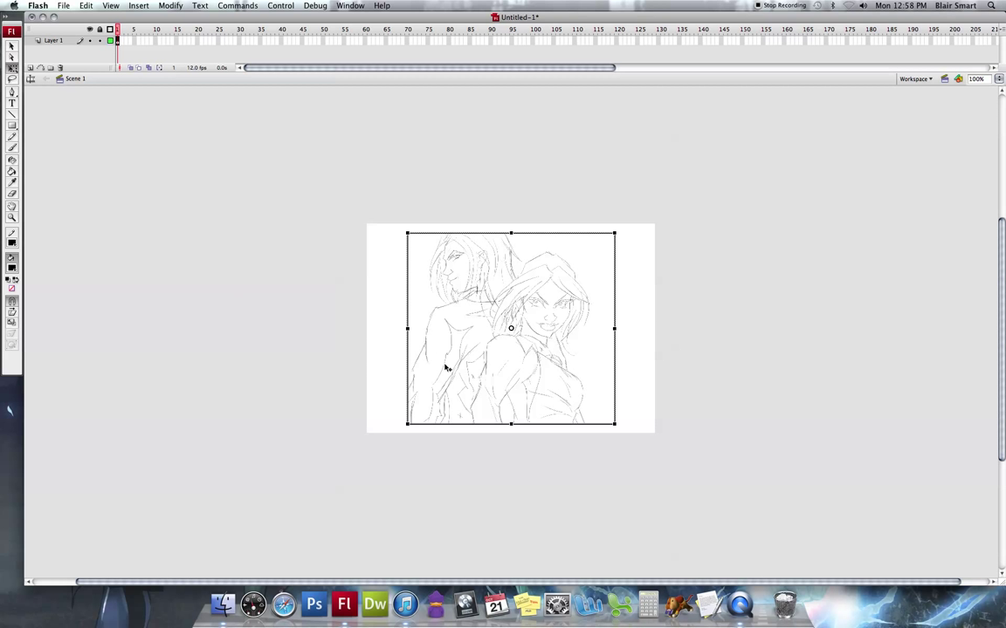
{"action": "mouse_move", "coordinate": [515, 318]}
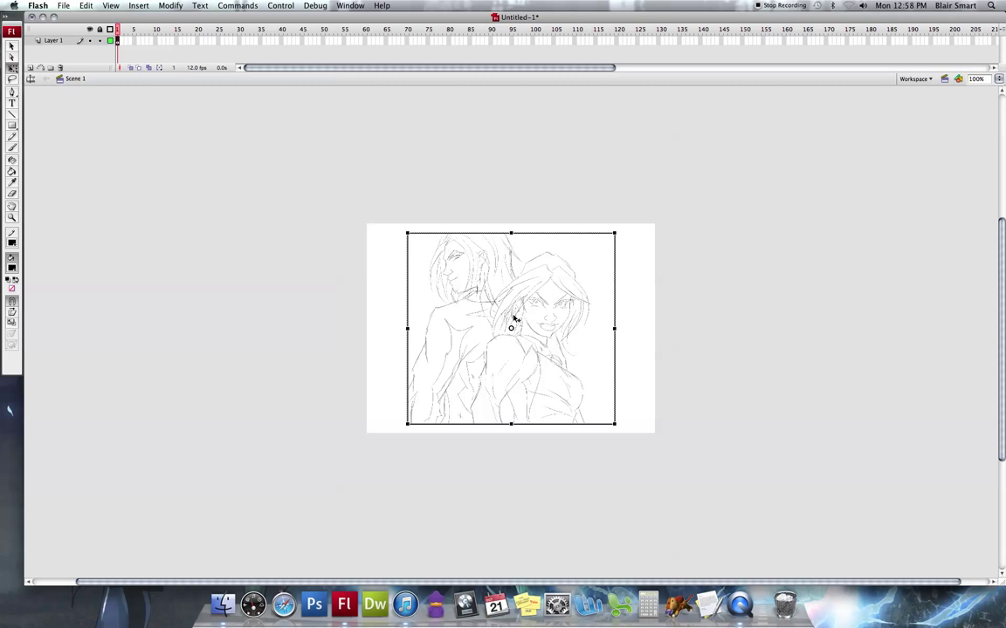
{"action": "mouse_move", "coordinate": [489, 244]}
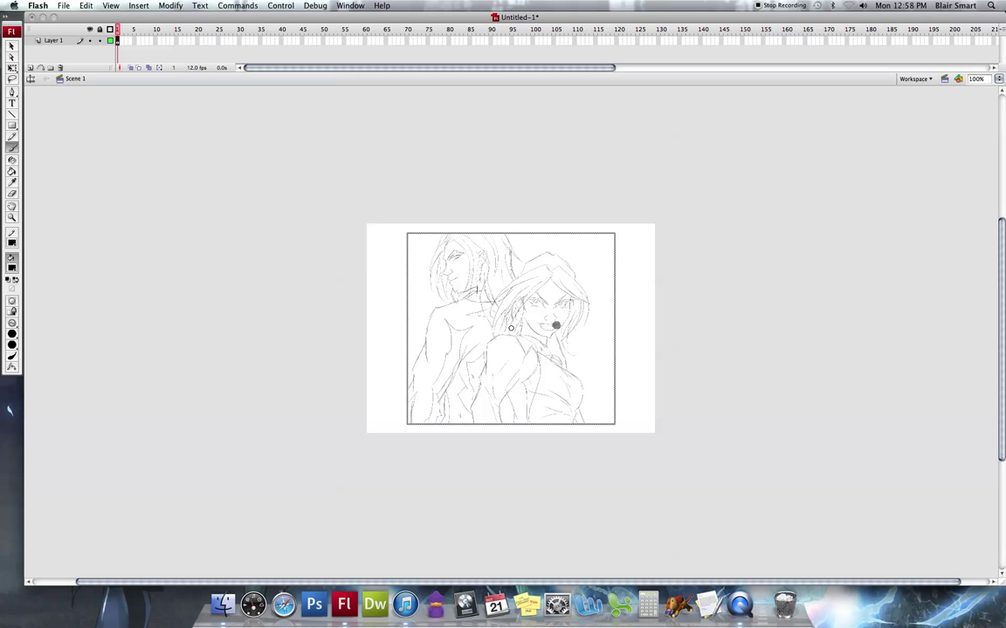
{"action": "mouse_move", "coordinate": [75, 50]}
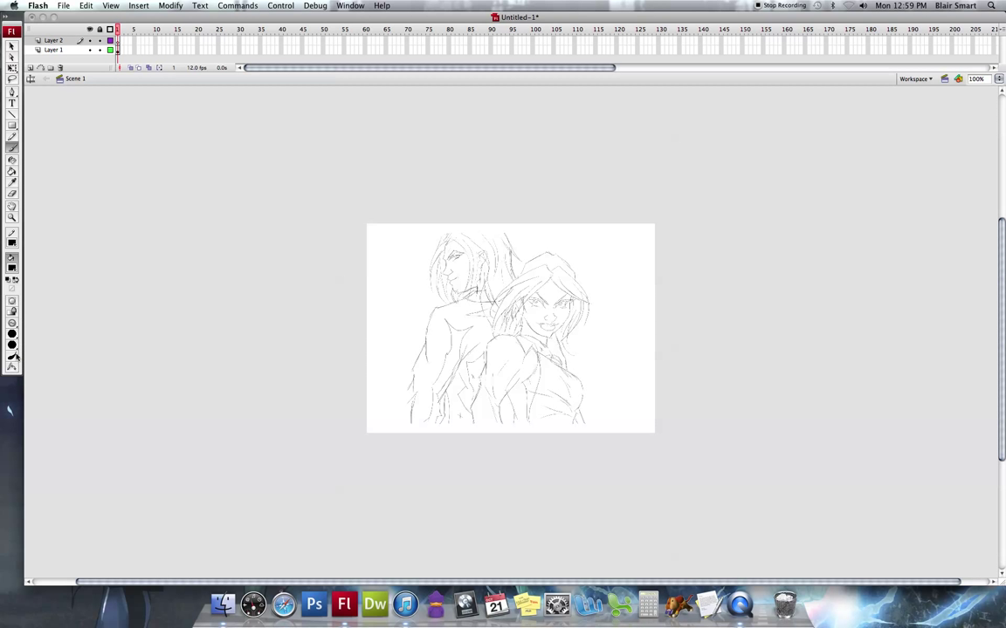
{"action": "mouse_move", "coordinate": [10, 359]}
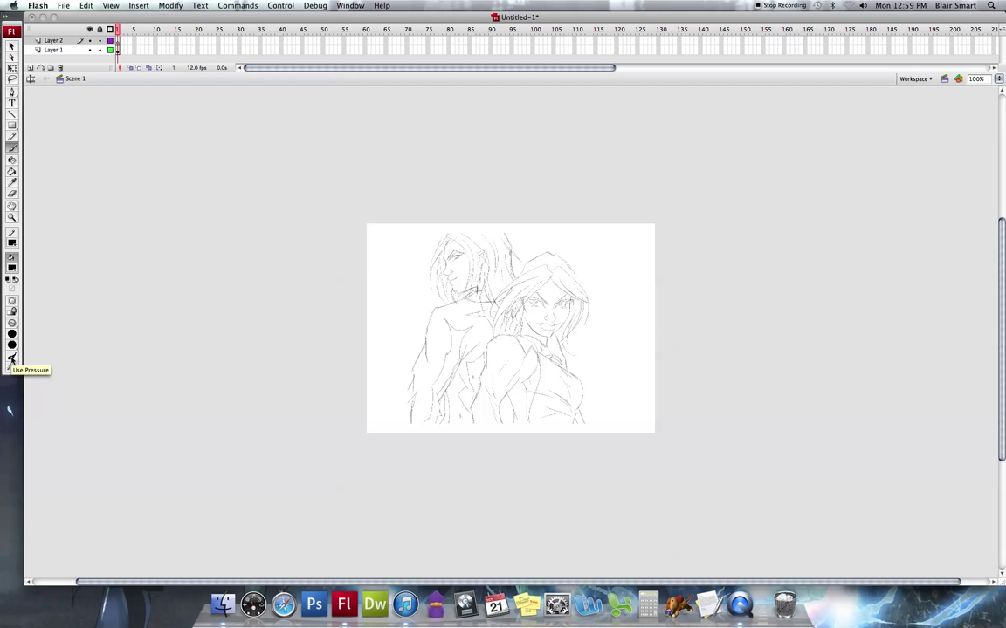
{"action": "mouse_move", "coordinate": [297, 385]}
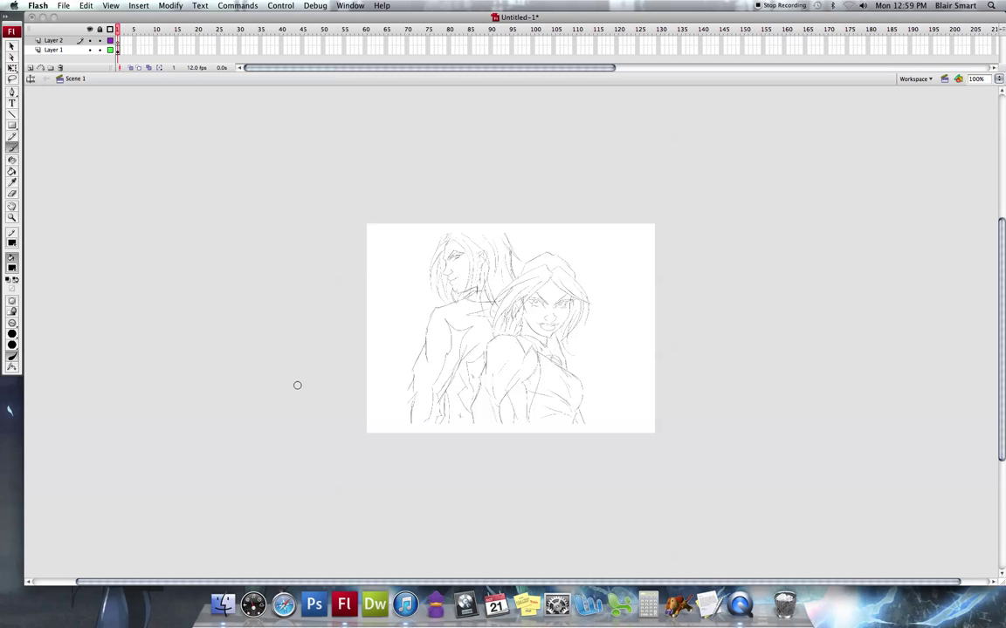
{"action": "mouse_move", "coordinate": [312, 388]}
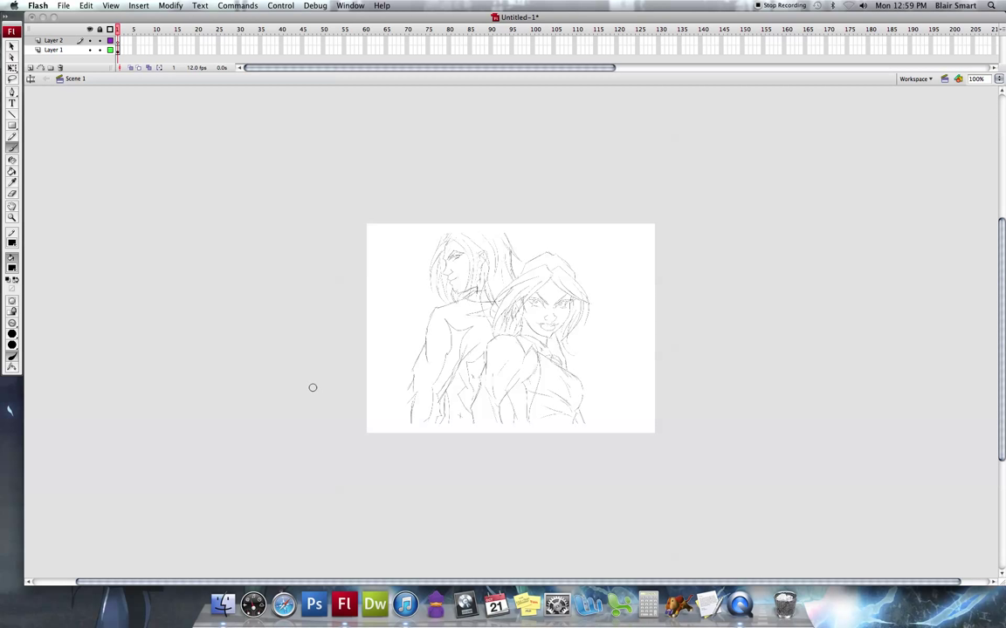
{"action": "mouse_move", "coordinate": [517, 272]}
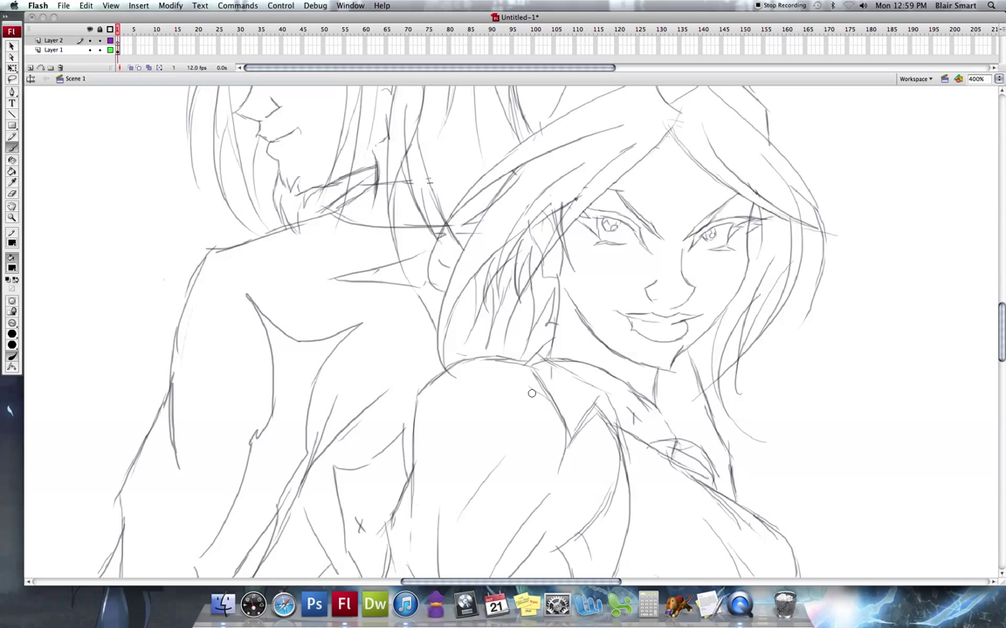
{"action": "mouse_move", "coordinate": [604, 228]}
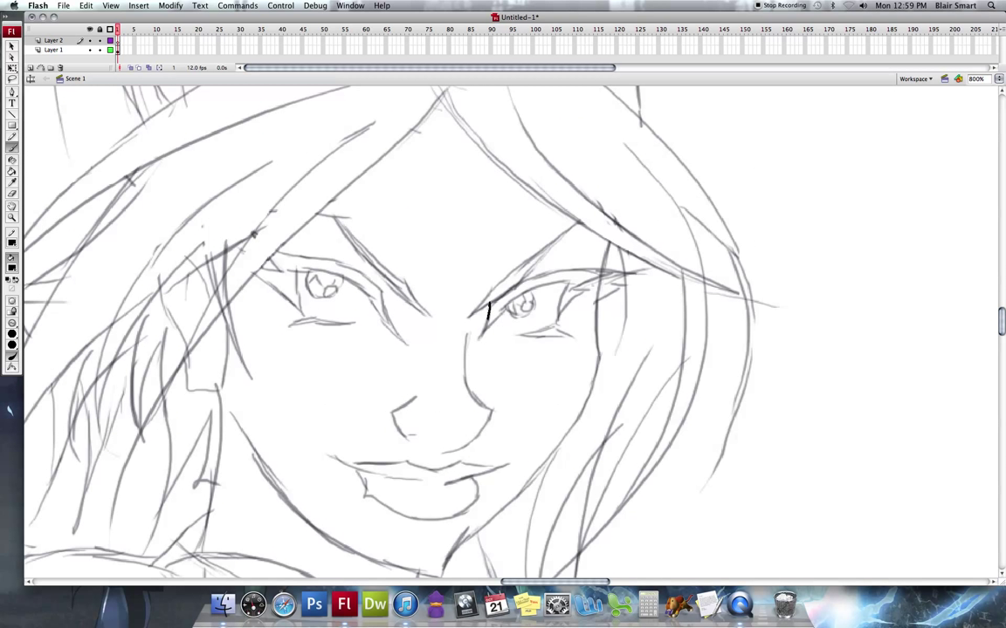
Ink the right eye's upper lid, extend it past the outer corner and add a tapered lash stroke.
{"action": "left_click_drag", "start_coordinate": [488, 300], "coordinate": [475, 341]}
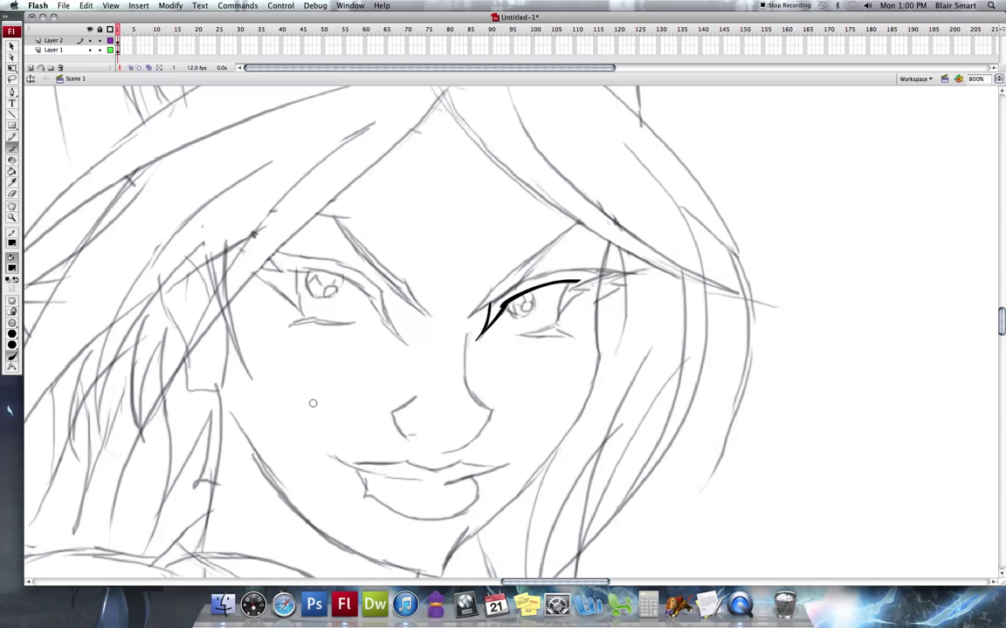
{"action": "mouse_move", "coordinate": [352, 351]}
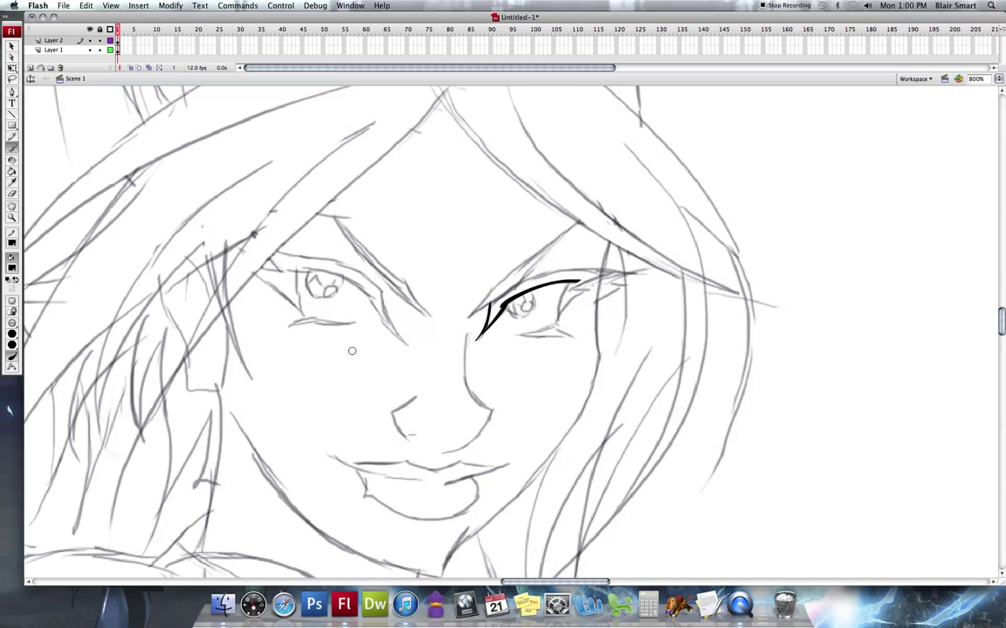
{"action": "mouse_move", "coordinate": [319, 372]}
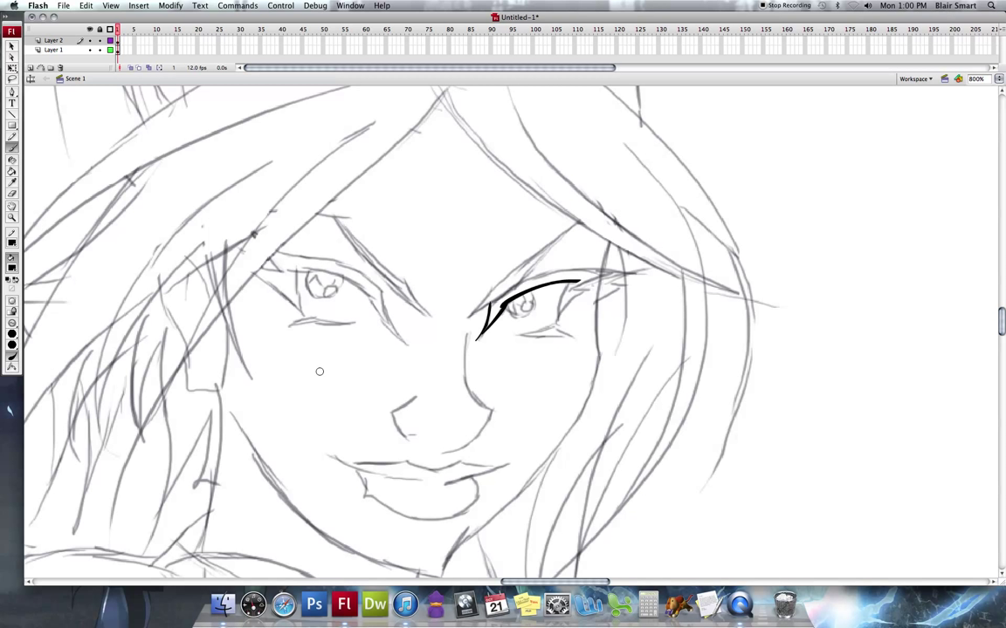
{"action": "mouse_move", "coordinate": [444, 190]}
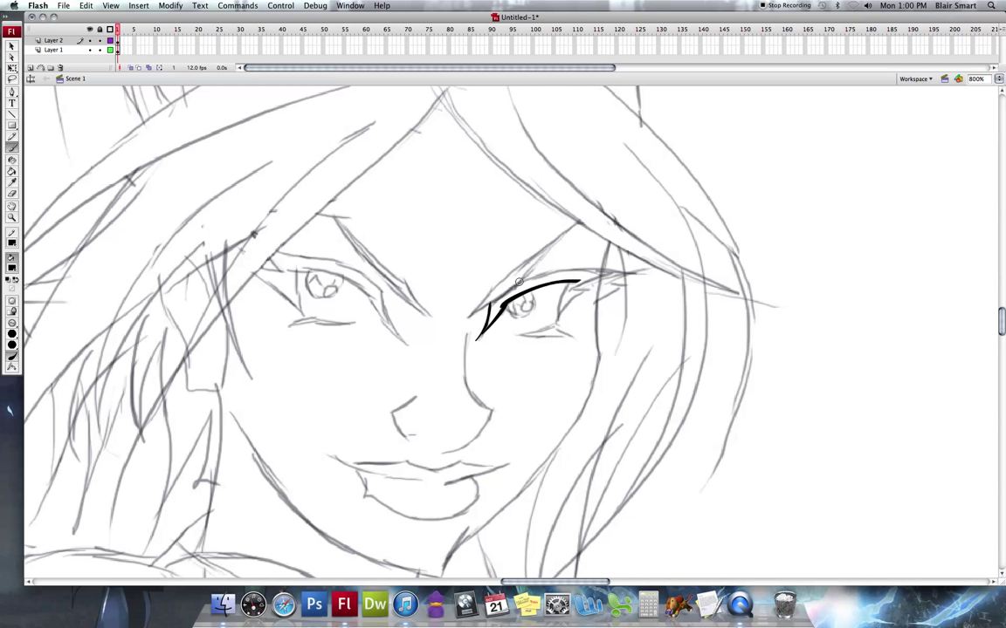
{"action": "left_click_drag", "start_coordinate": [541, 279], "coordinate": [597, 271]}
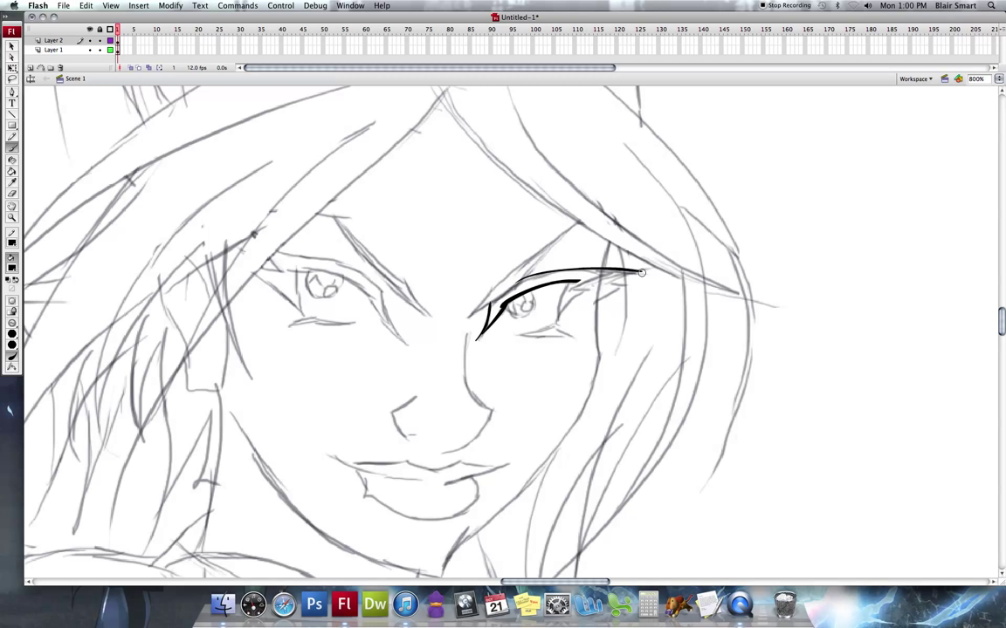
{"action": "left_click_drag", "start_coordinate": [642, 272], "coordinate": [550, 330]}
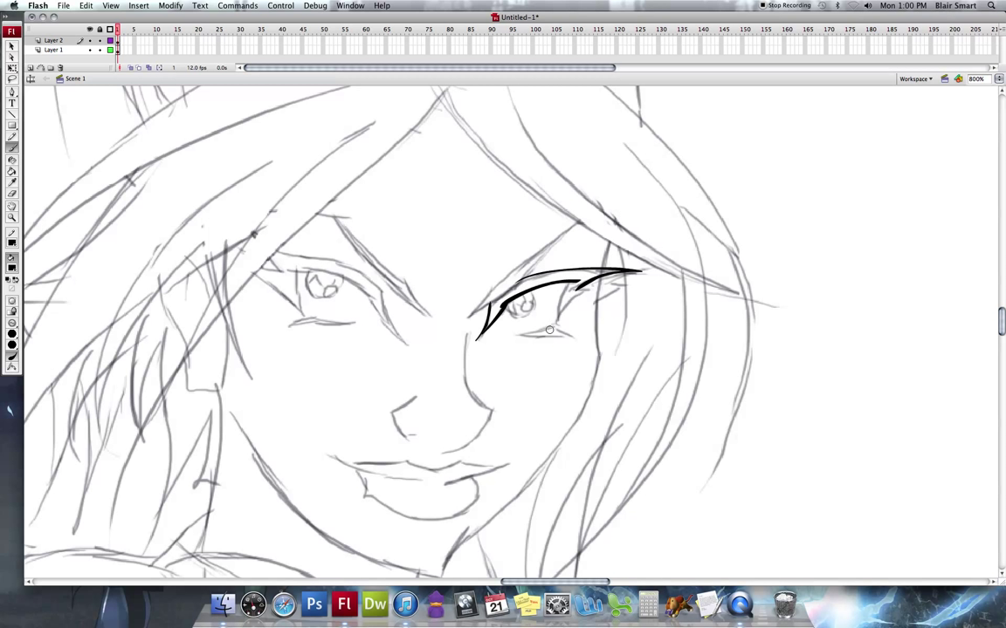
{"action": "mouse_move", "coordinate": [653, 302]}
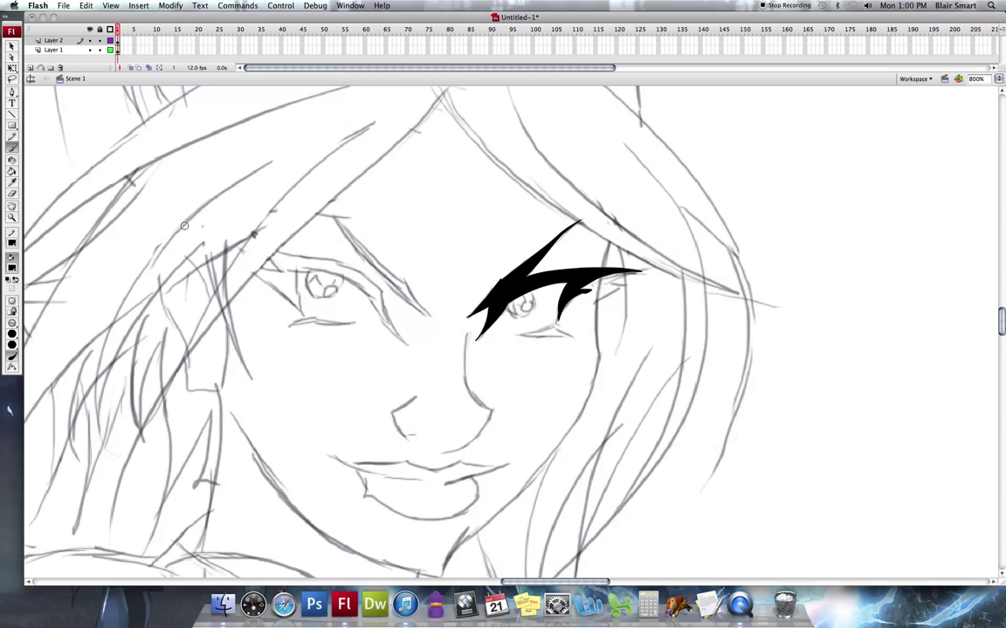
Ink the left eye's inner corner line, upper lid and extra lid-and-lash strokes in black.
{"action": "left_click_drag", "start_coordinate": [367, 297], "coordinate": [410, 335]}
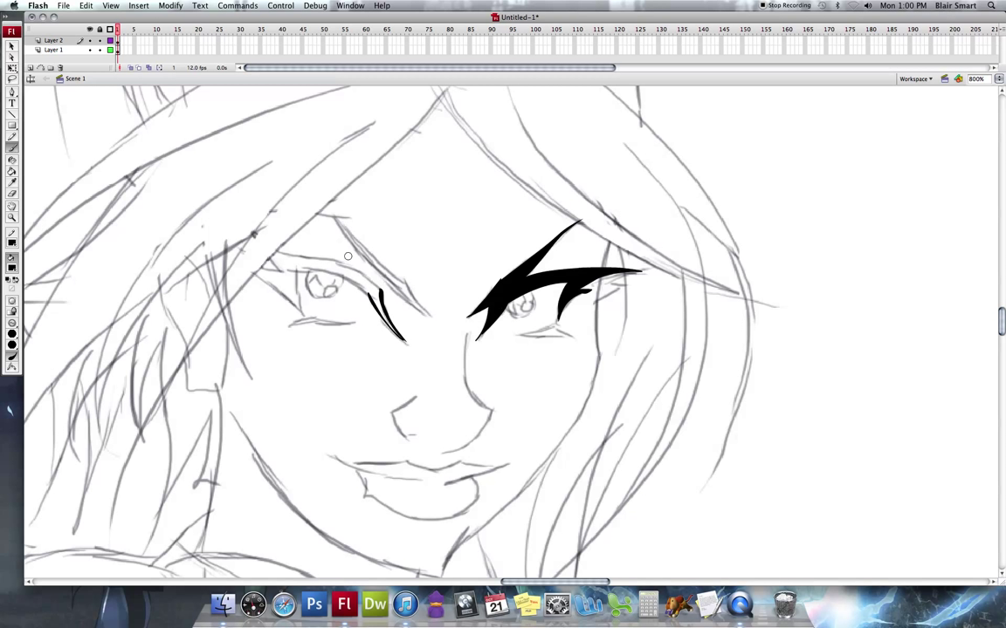
{"action": "left_click_drag", "start_coordinate": [276, 261], "coordinate": [311, 258]}
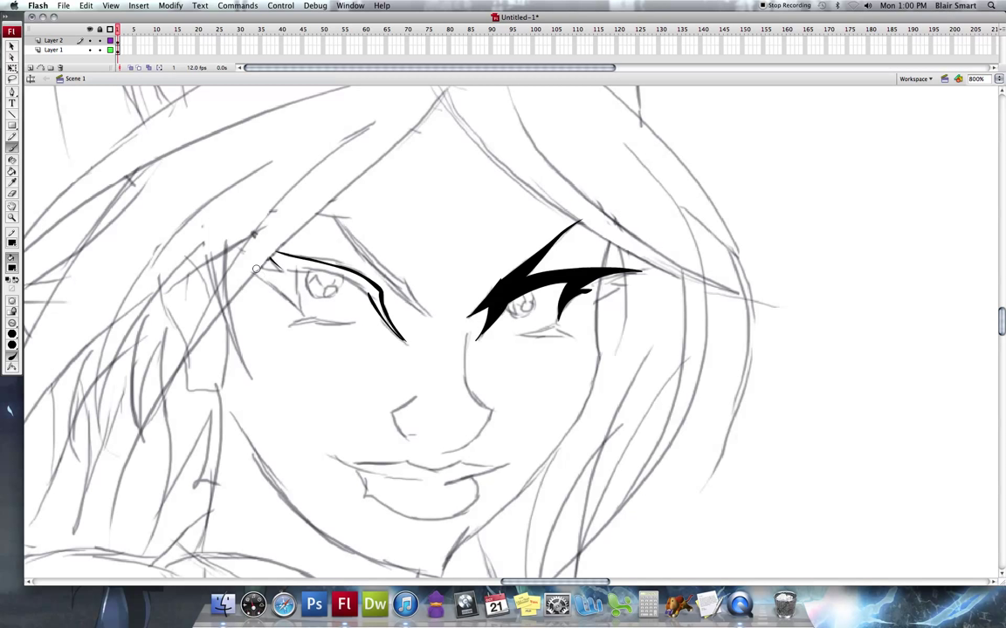
{"action": "left_click_drag", "start_coordinate": [255, 268], "coordinate": [310, 300]}
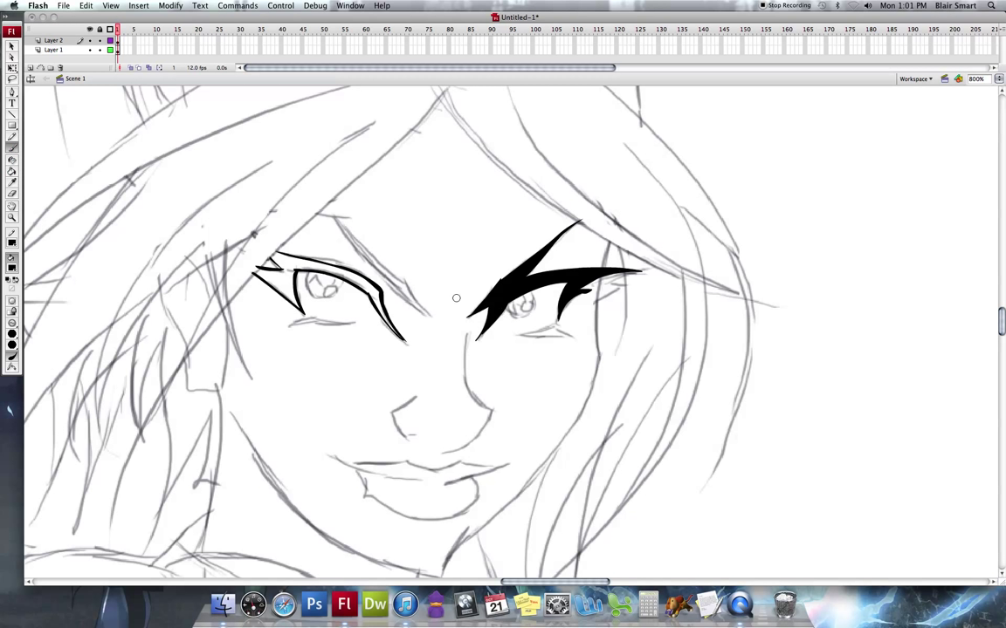
{"action": "mouse_move", "coordinate": [311, 216]}
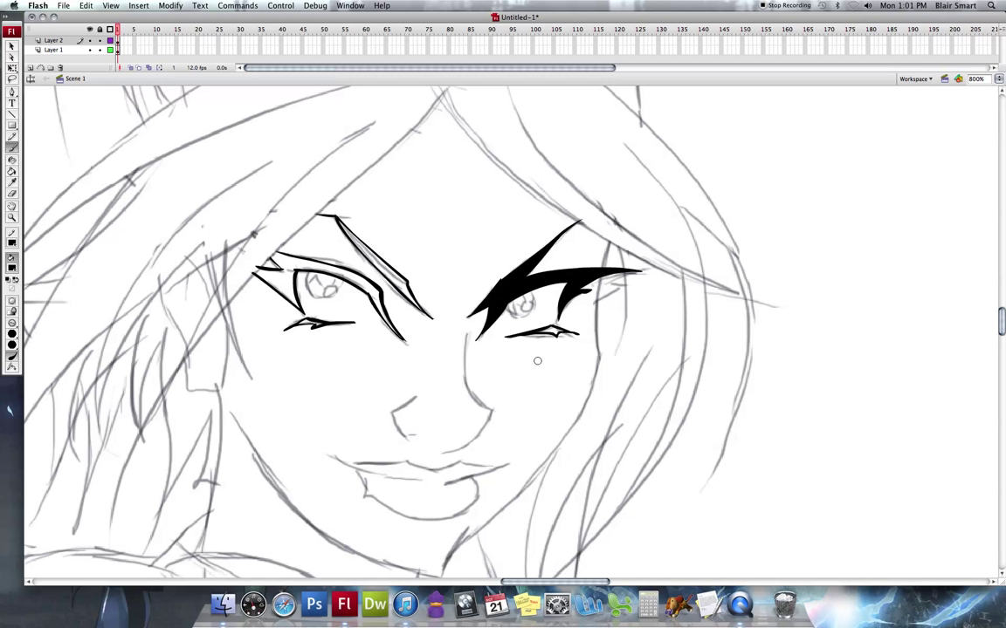
{"action": "mouse_move", "coordinate": [581, 339]}
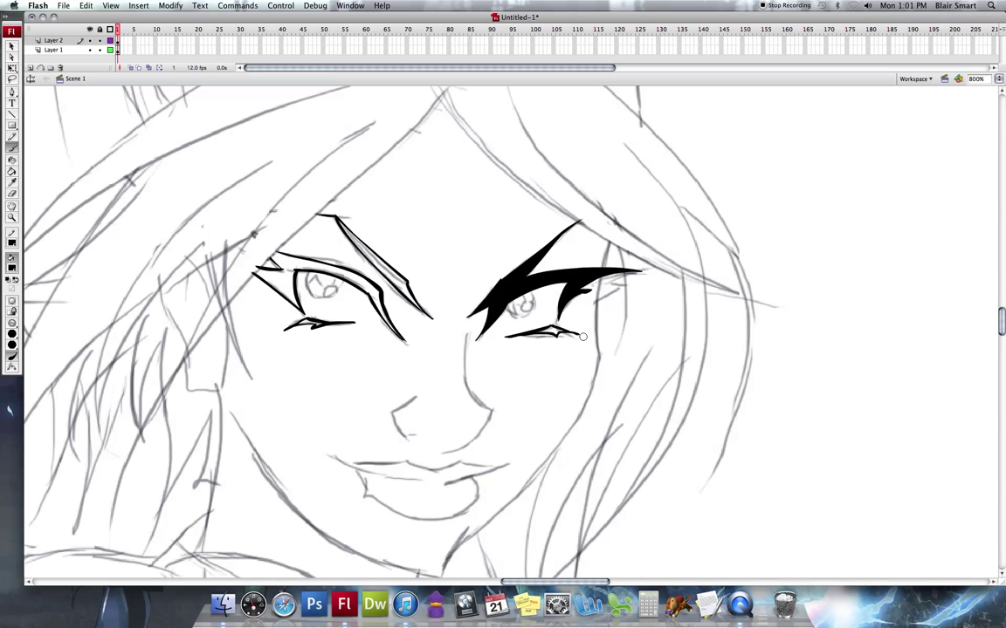
{"action": "mouse_move", "coordinate": [574, 328]}
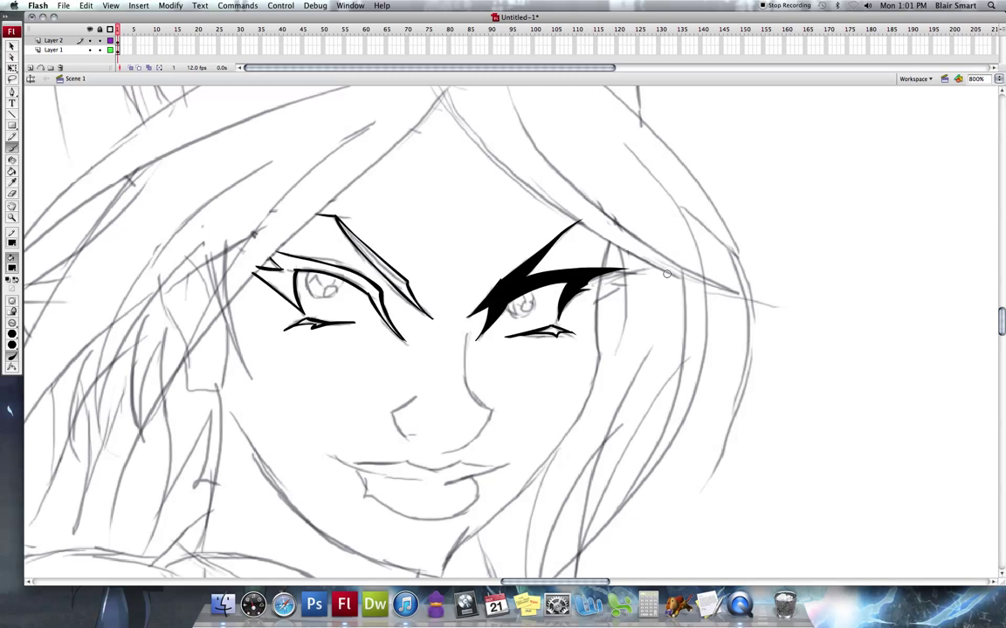
{"action": "mouse_move", "coordinate": [237, 297]}
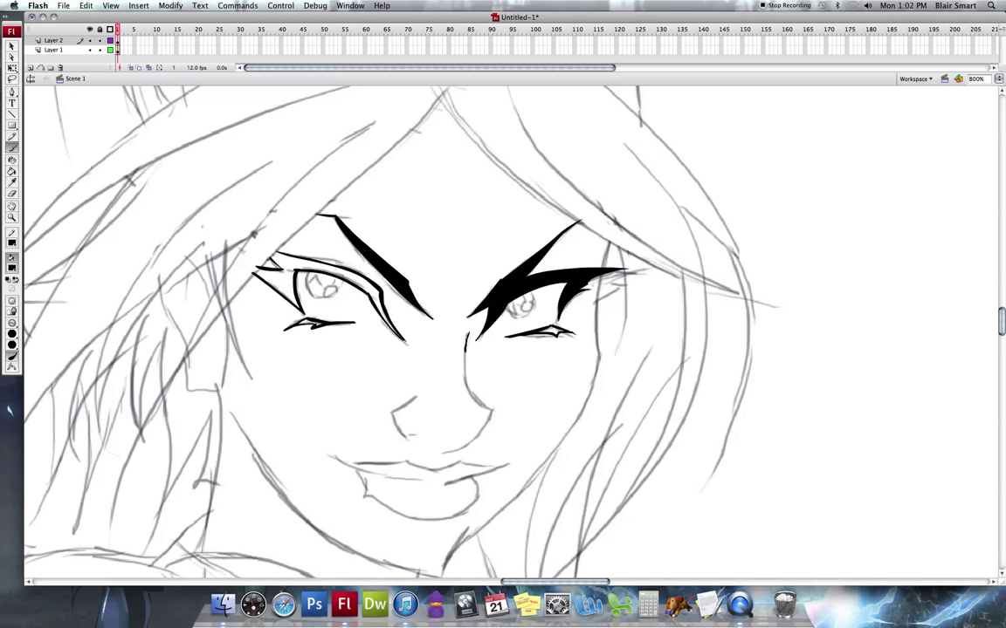
Ink the long nose bridge curve, its underside, a tip mark and the left nostril curve.
{"action": "left_click_drag", "start_coordinate": [462, 349], "coordinate": [497, 410]}
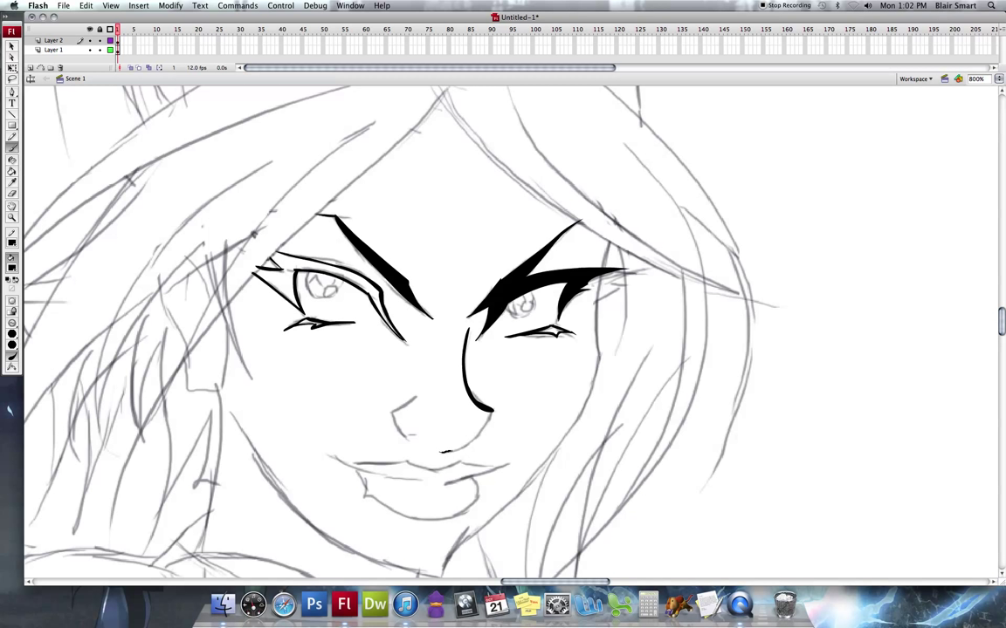
{"action": "left_click_drag", "start_coordinate": [486, 388], "coordinate": [445, 450]}
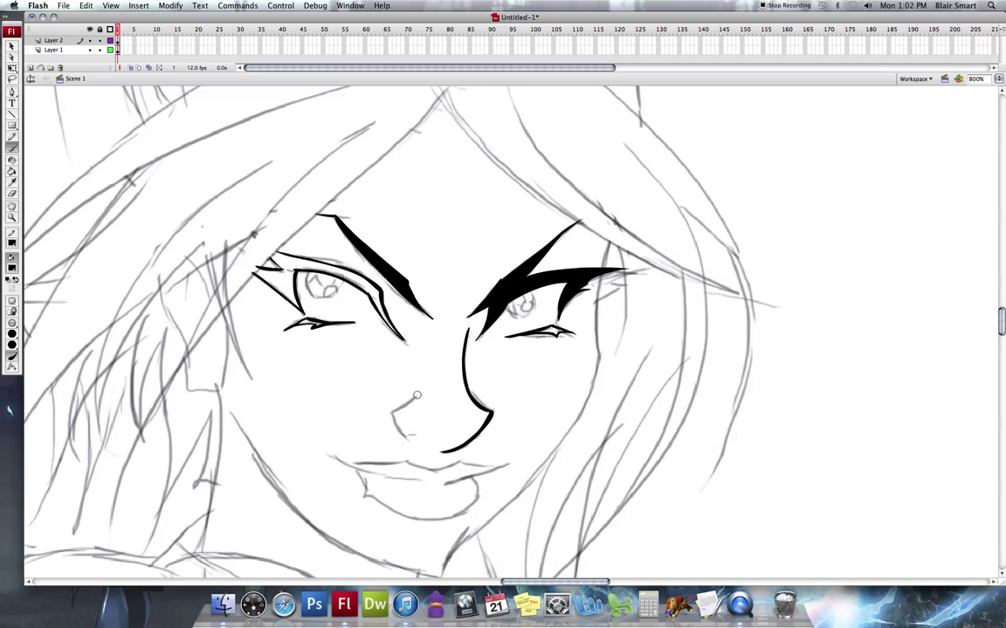
{"action": "left_click_drag", "start_coordinate": [402, 410], "coordinate": [411, 424]}
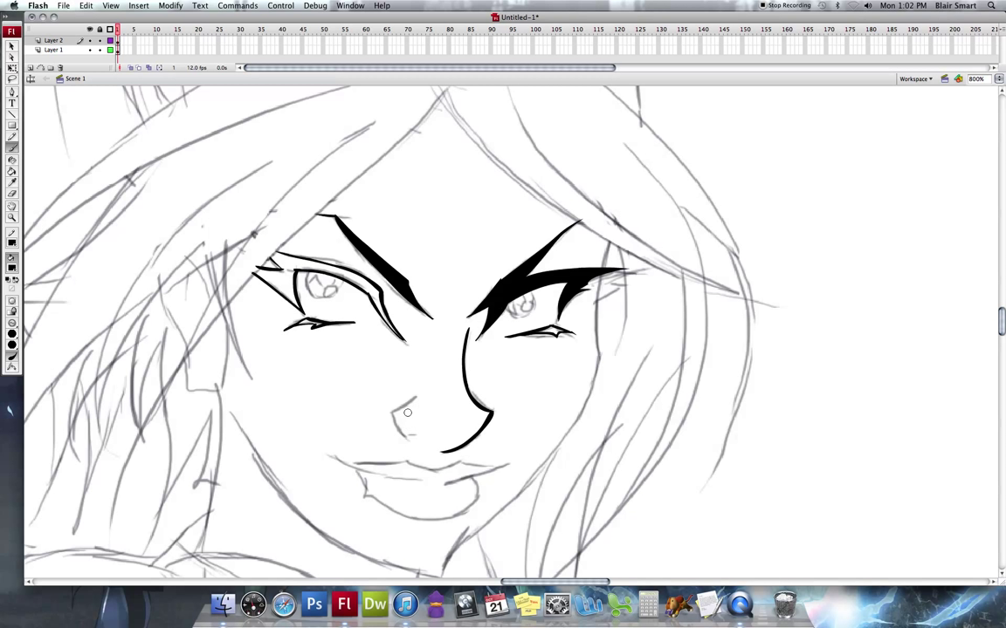
{"action": "mouse_move", "coordinate": [384, 416]}
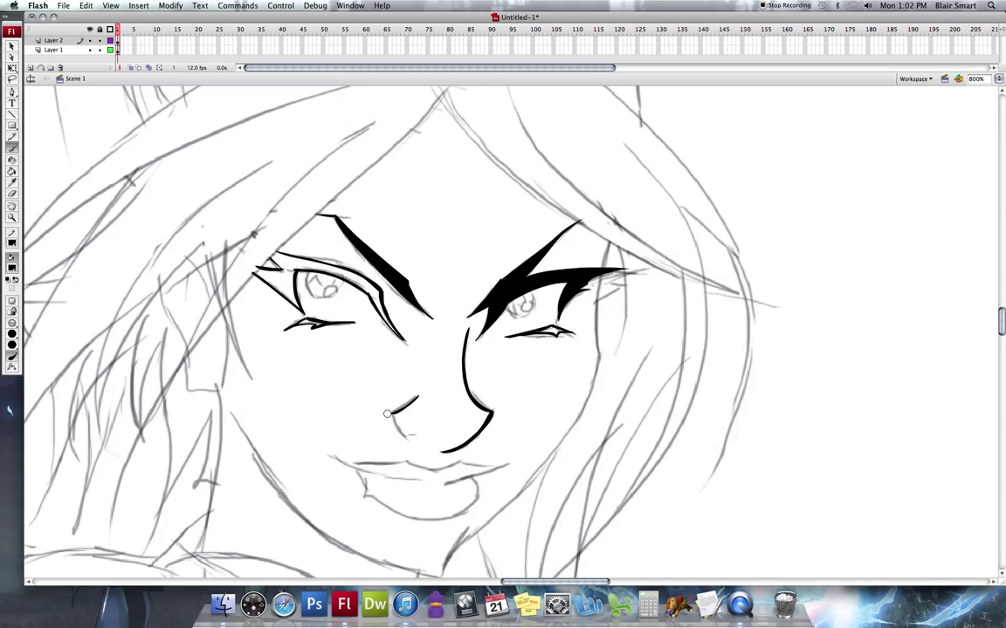
{"action": "left_click_drag", "start_coordinate": [387, 412], "coordinate": [468, 446]}
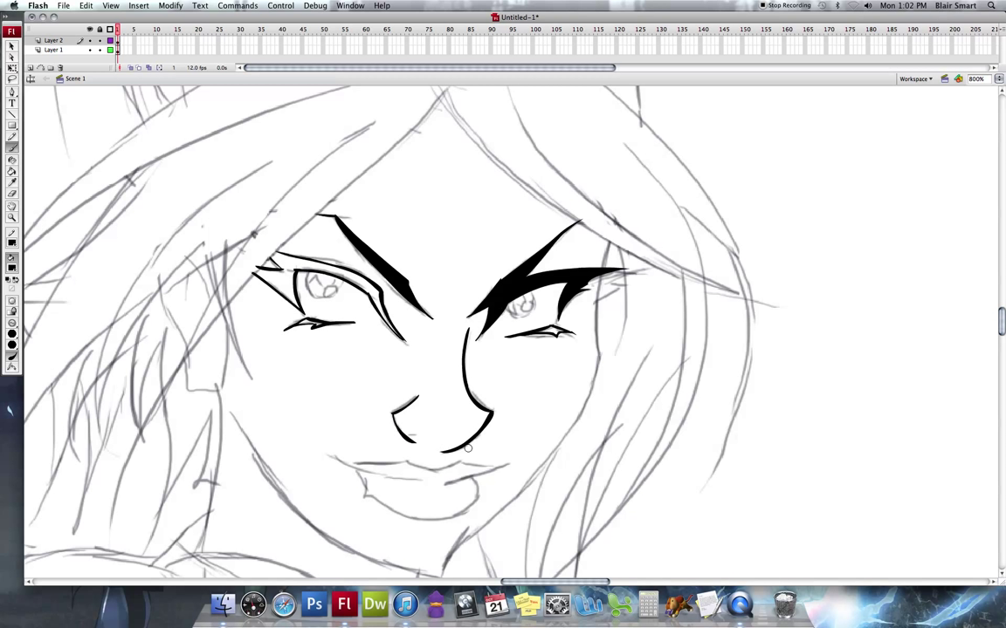
{"action": "mouse_move", "coordinate": [426, 415]}
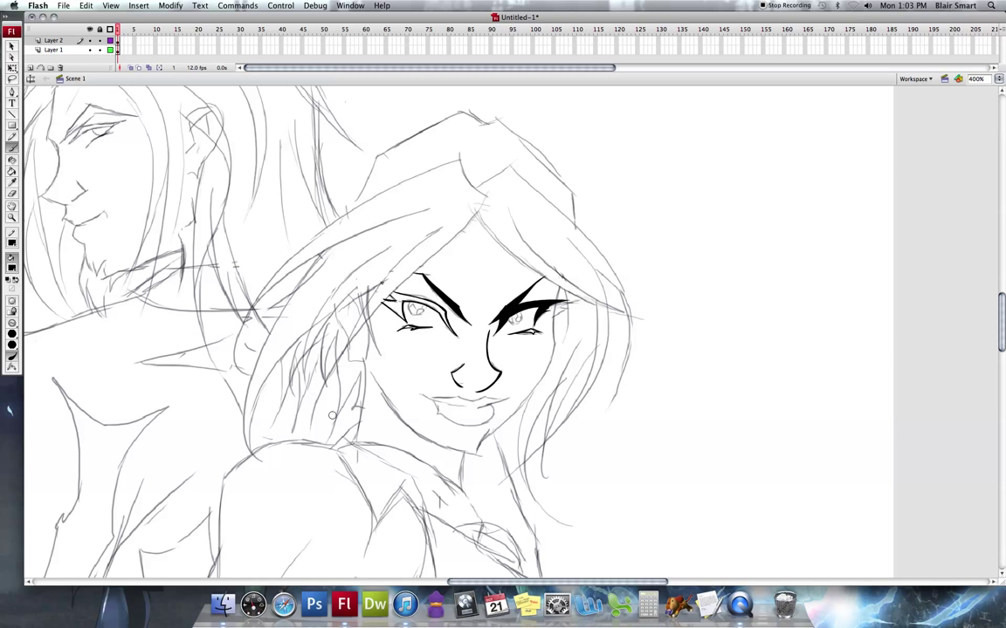
{"action": "mouse_move", "coordinate": [328, 424]}
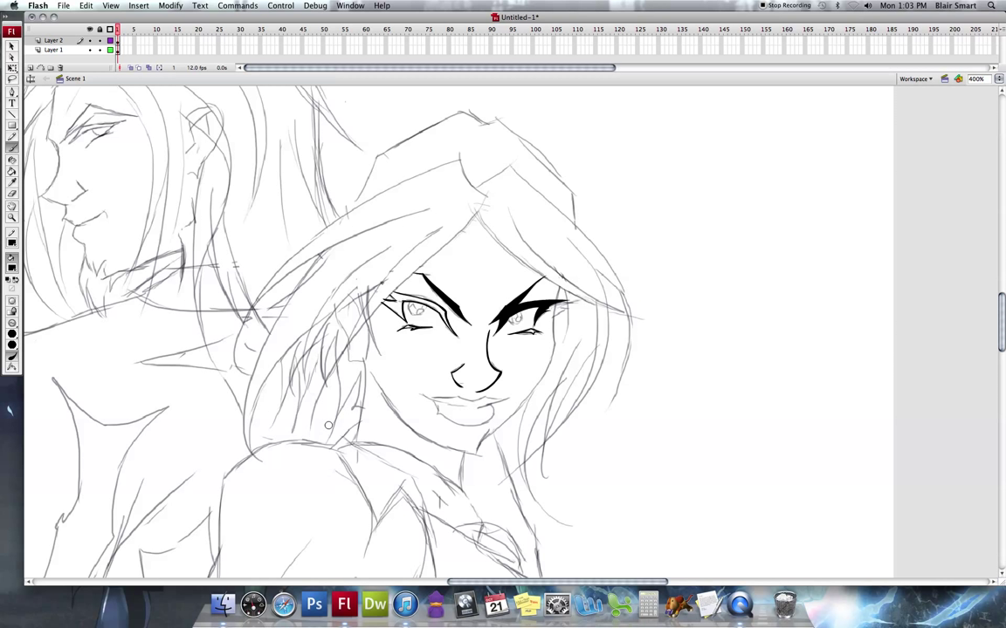
{"action": "left_click_drag", "start_coordinate": [328, 387], "coordinate": [335, 428]}
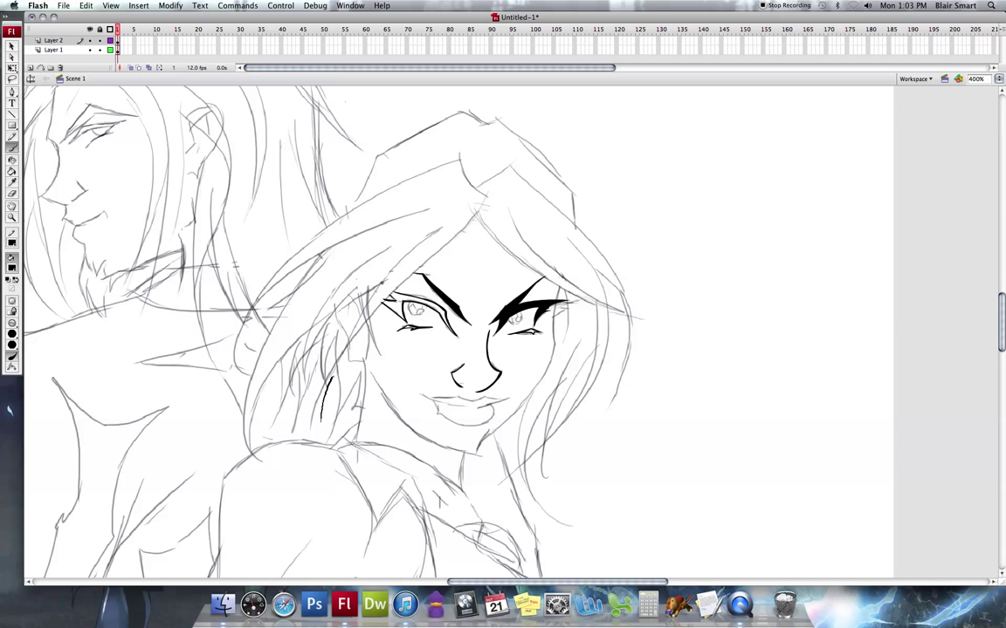
{"action": "left_click_drag", "start_coordinate": [349, 410], "coordinate": [475, 213]}
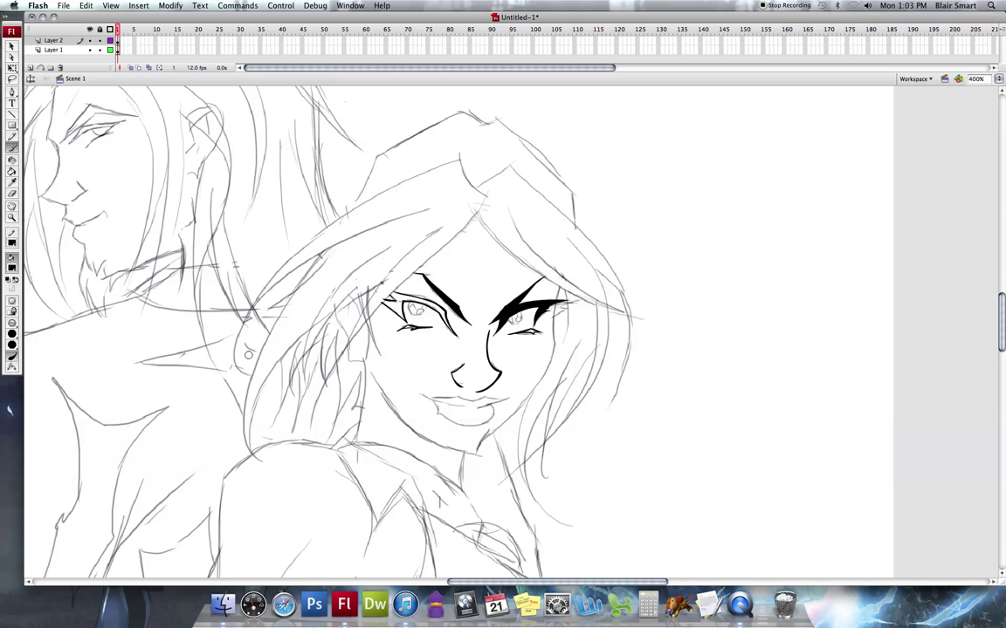
Ink two sweeping tapered black strands across the woman's front hair.
{"action": "left_click_drag", "start_coordinate": [245, 370], "coordinate": [440, 200]}
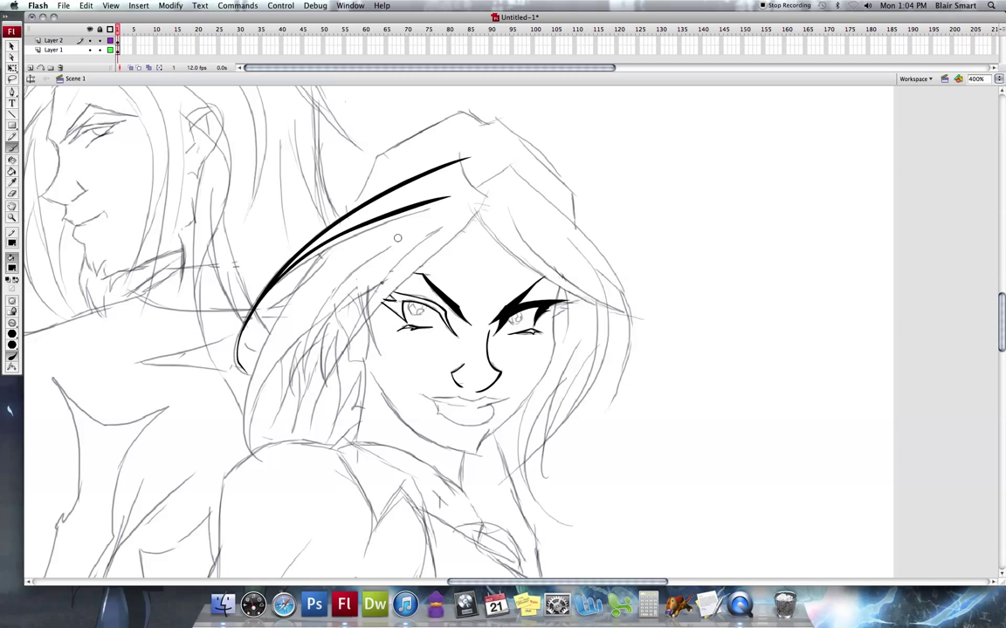
{"action": "left_click_drag", "start_coordinate": [398, 238], "coordinate": [264, 436]}
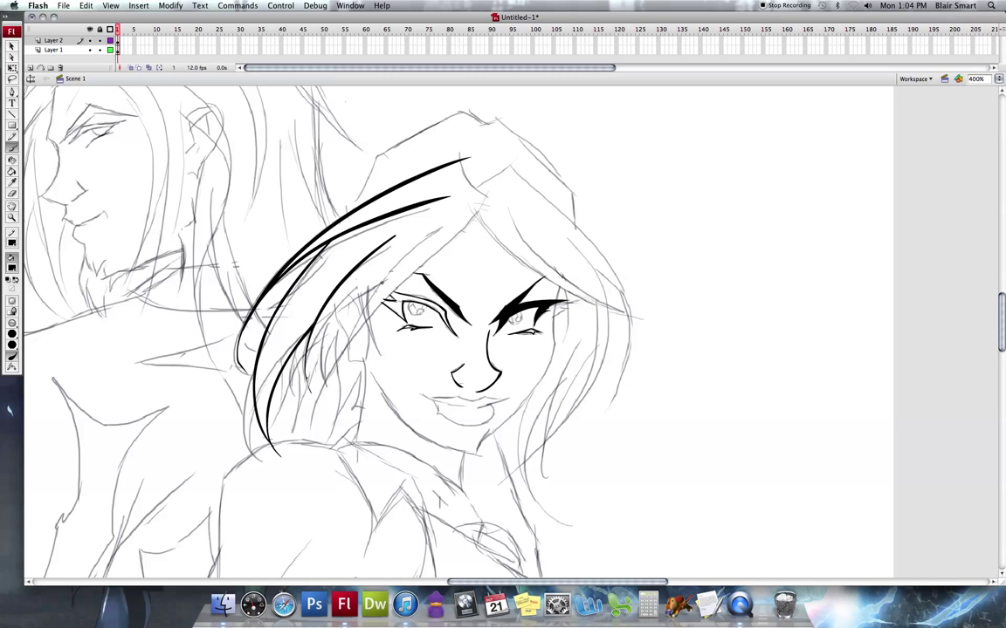
{"action": "mouse_move", "coordinate": [307, 385]}
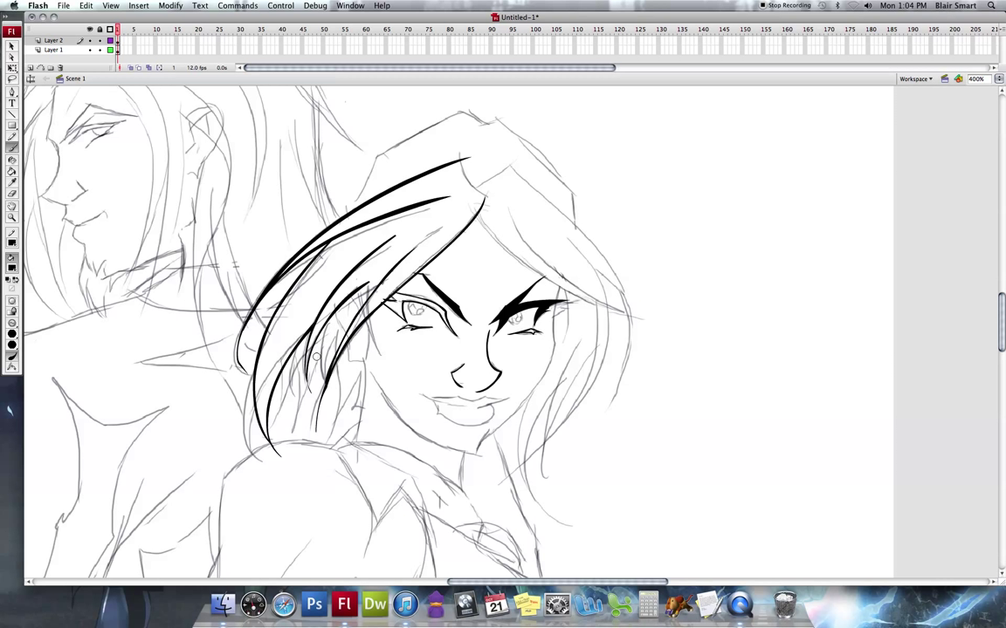
{"action": "mouse_move", "coordinate": [395, 209]}
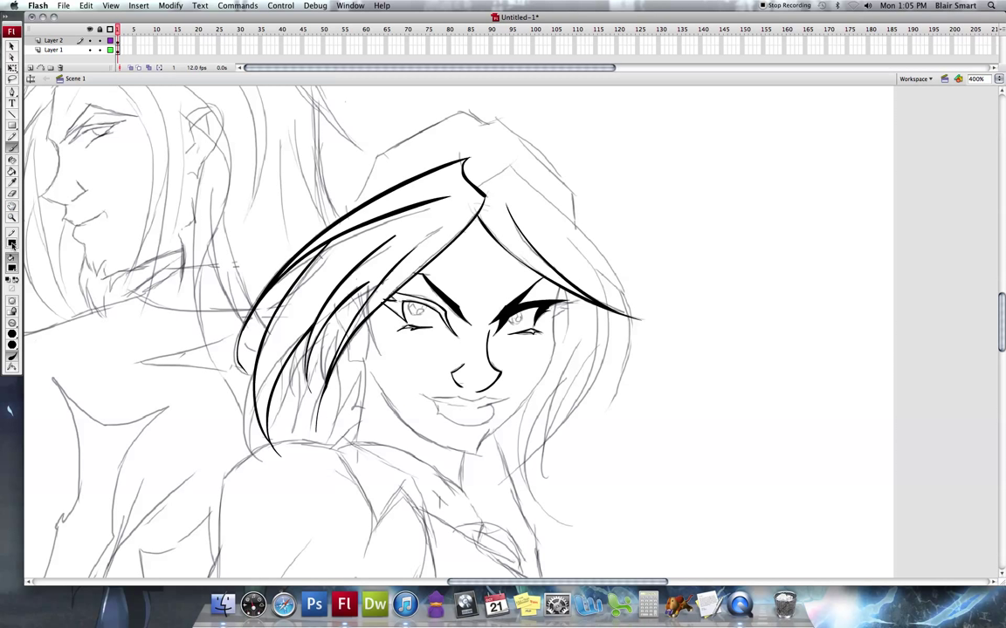
Pick purple from the fill swatches and paint a short purple stroke at the hair crown.
{"action": "left_click", "coordinate": [12, 234]}
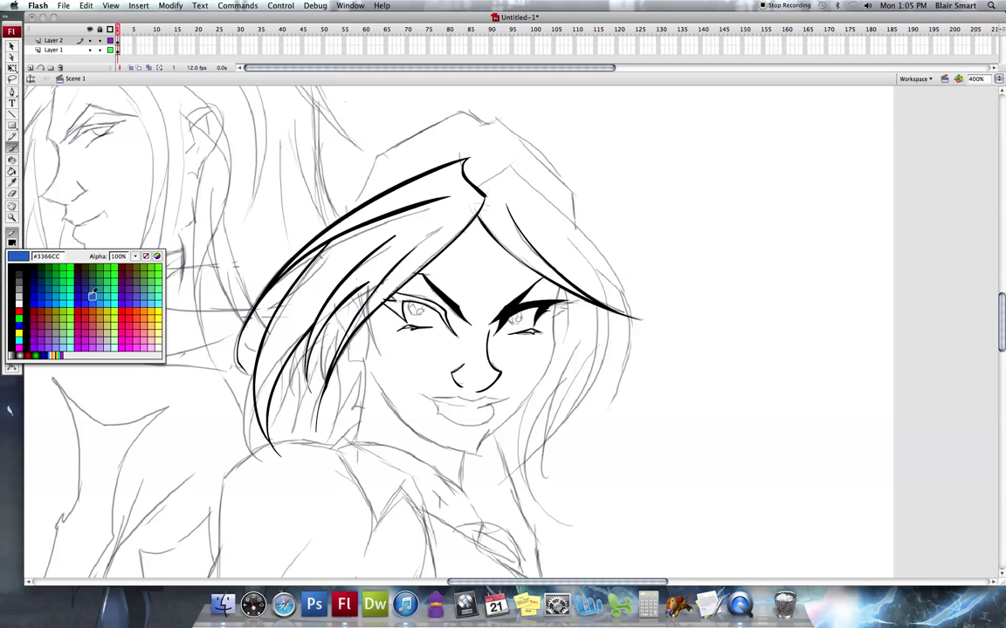
{"action": "left_click", "coordinate": [35, 339]}
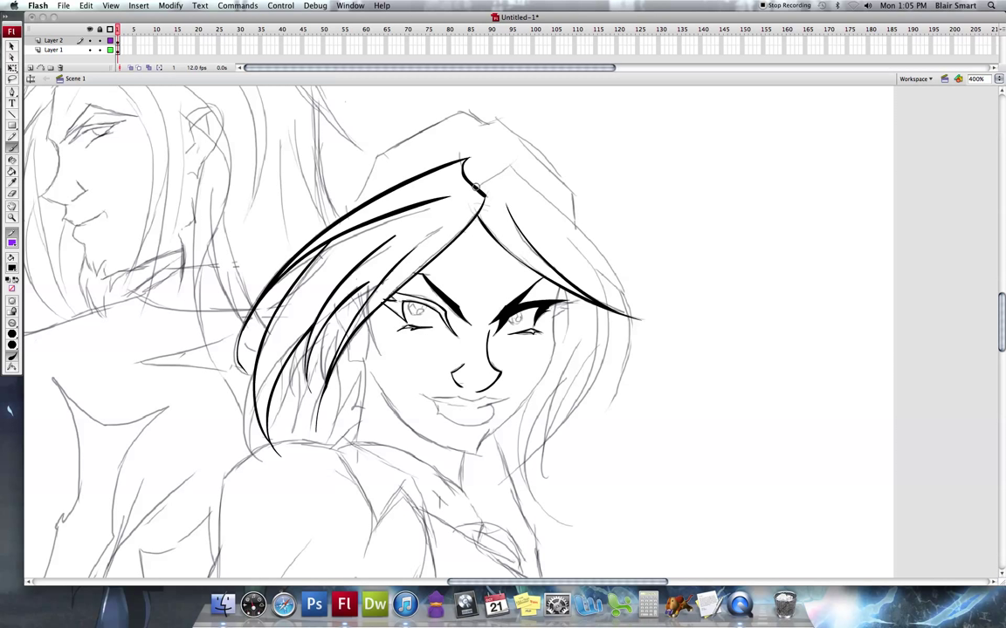
{"action": "mouse_move", "coordinate": [517, 152]}
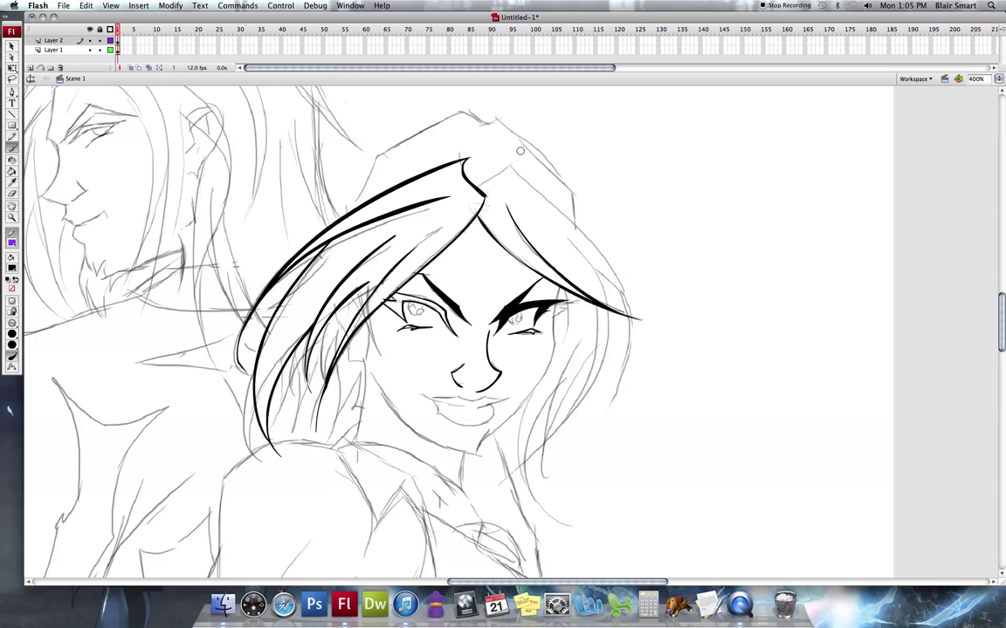
{"action": "left_click", "coordinate": [14, 241]}
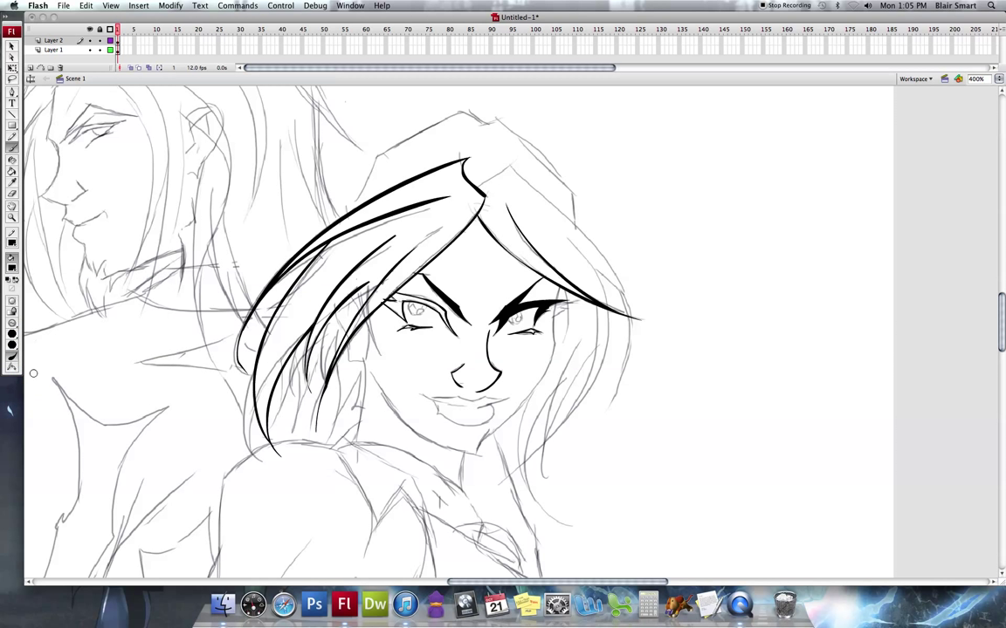
{"action": "left_click_drag", "start_coordinate": [478, 185], "coordinate": [533, 160]}
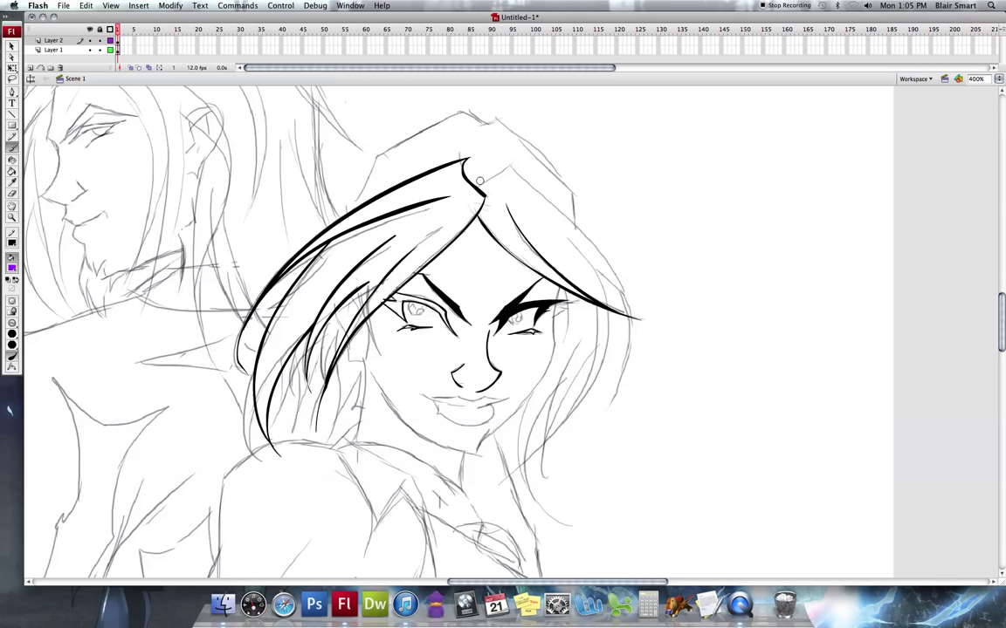
{"action": "left_click", "coordinate": [11, 265]}
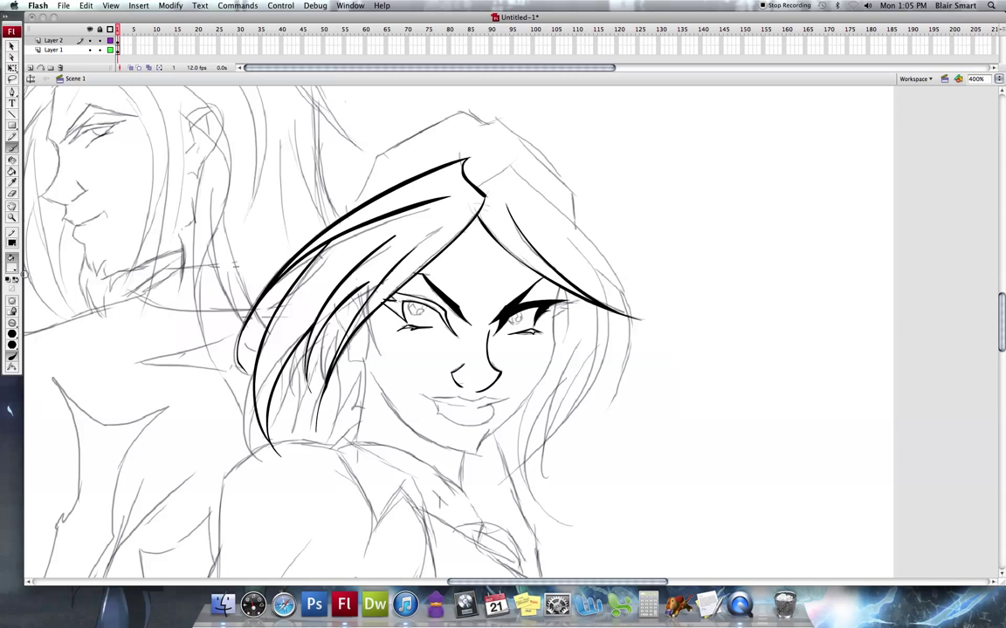
{"action": "left_click", "coordinate": [11, 259]}
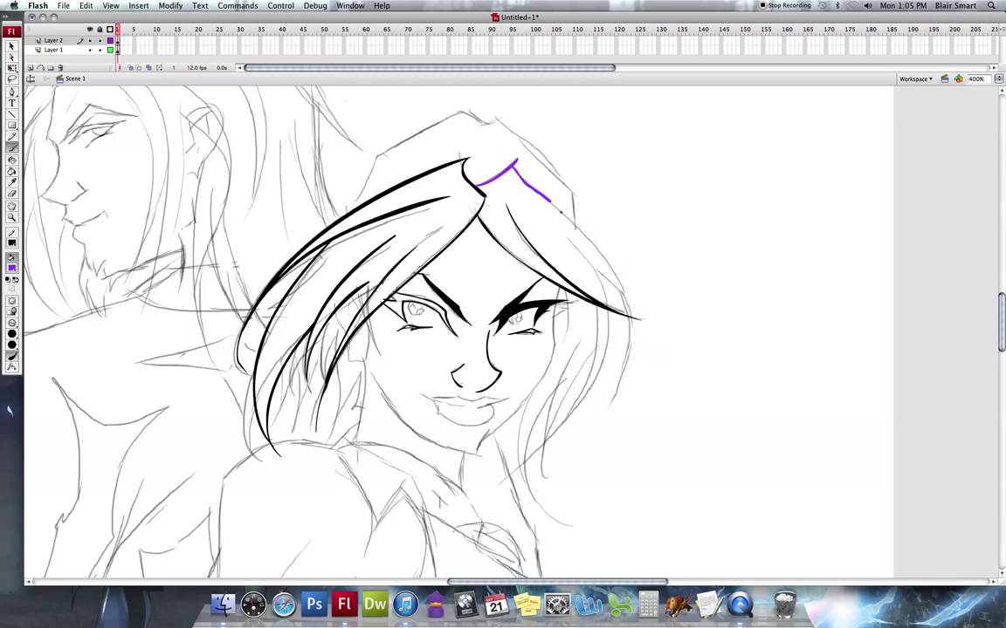
Redraw a long brush stroke down the right eye and hair side to refine the linework.
{"action": "left_click_drag", "start_coordinate": [542, 201], "coordinate": [594, 419]}
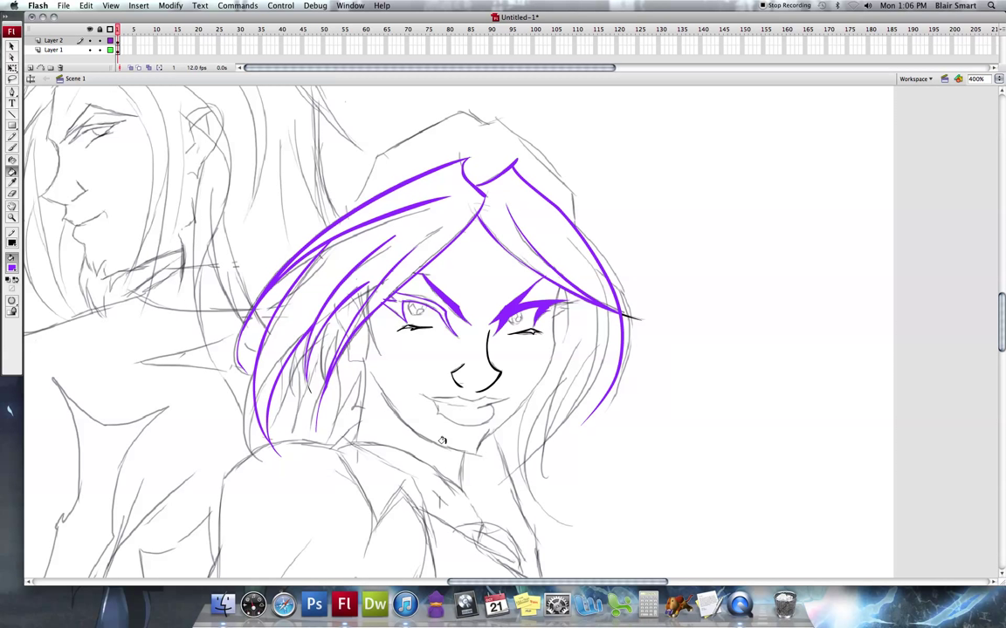
{"action": "mouse_move", "coordinate": [486, 287]}
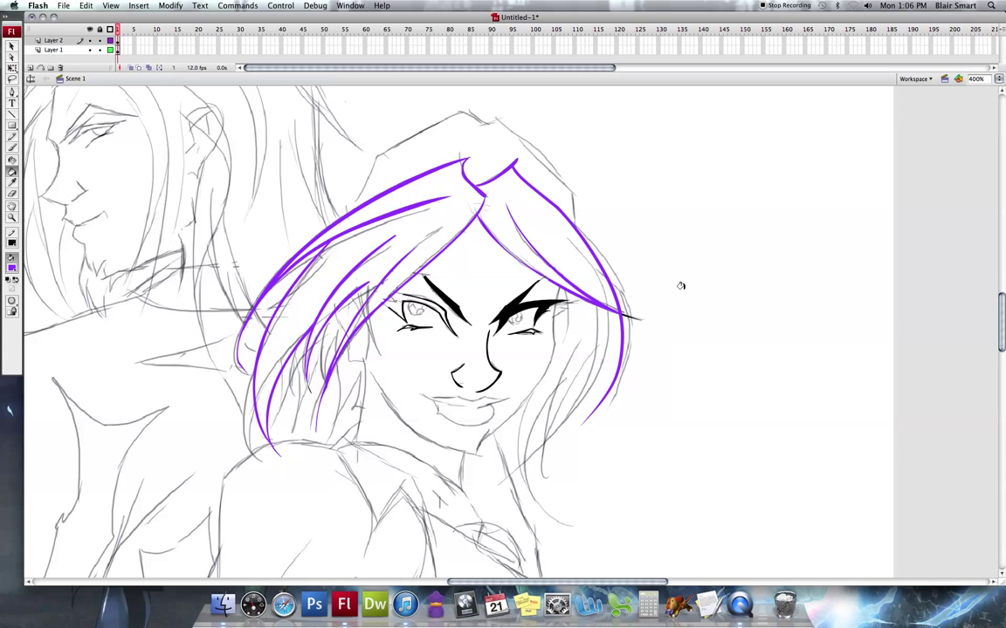
{"action": "mouse_move", "coordinate": [656, 319]}
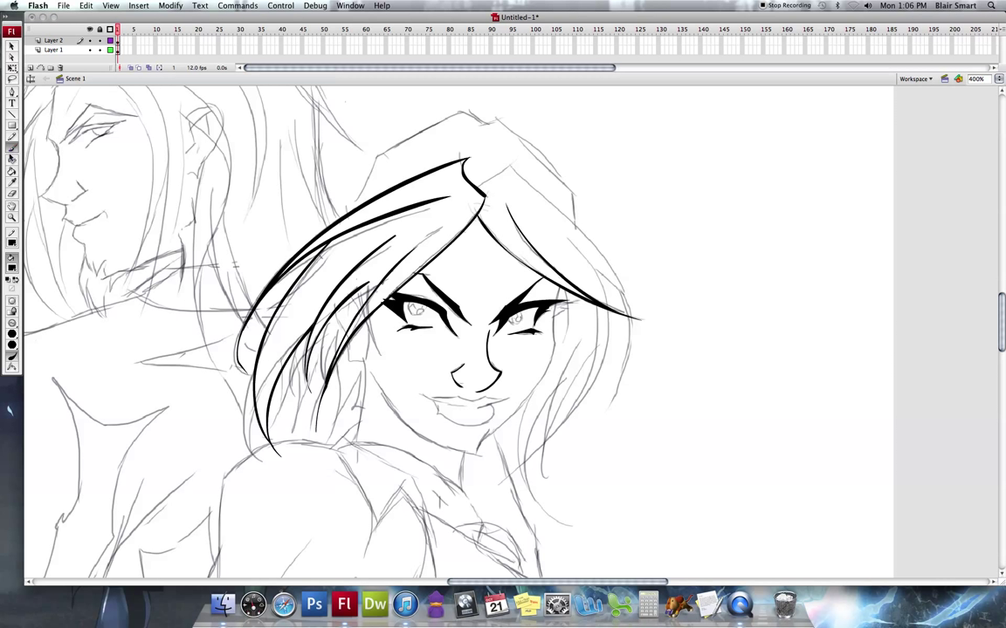
Hide the pencil sketch layer and bring up the File menu for export.
{"action": "left_click", "coordinate": [63, 7]}
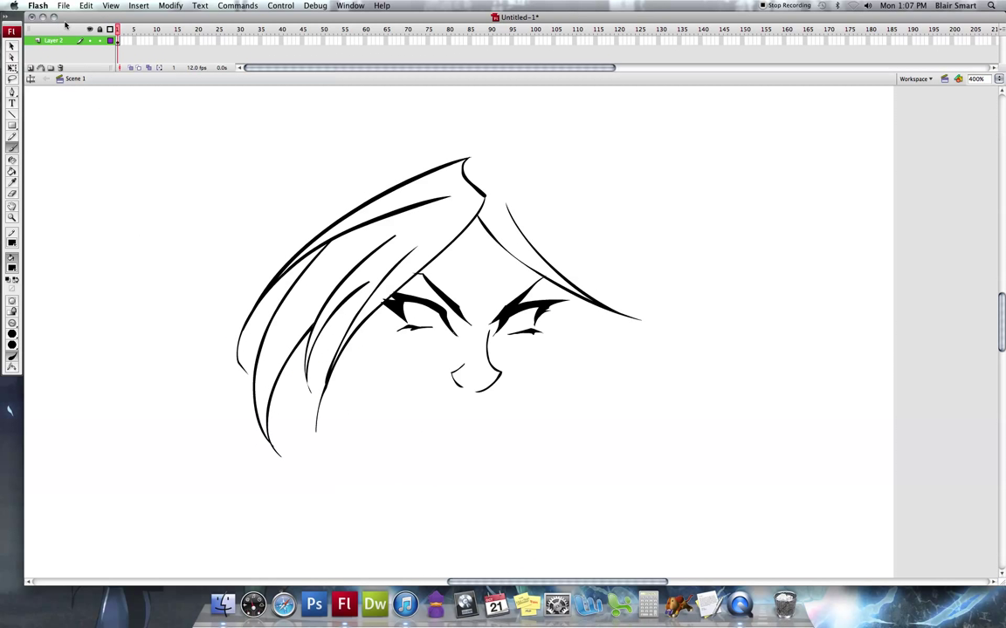
{"action": "left_click", "coordinate": [61, 7]}
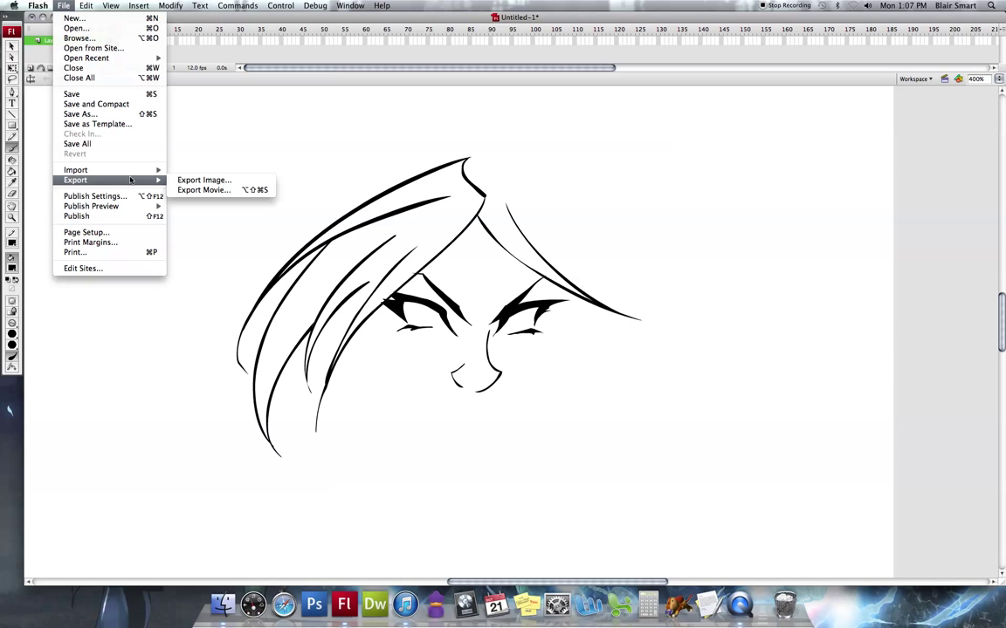
Export the inked drawing as a JPEG image at 300 dpi via Export Image.
{"action": "left_click", "coordinate": [202, 179]}
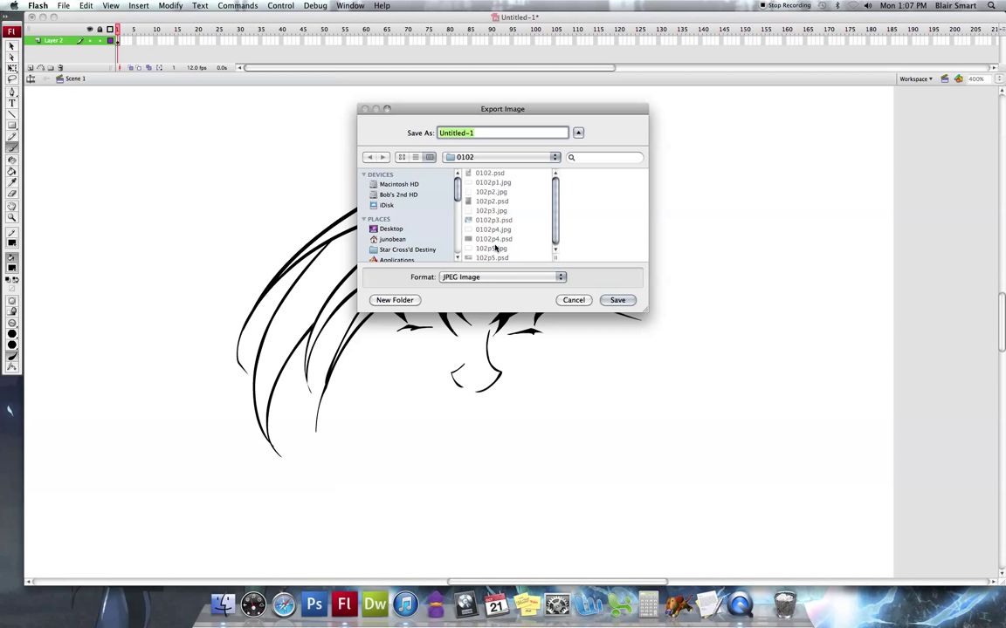
{"action": "left_click", "coordinate": [618, 301]}
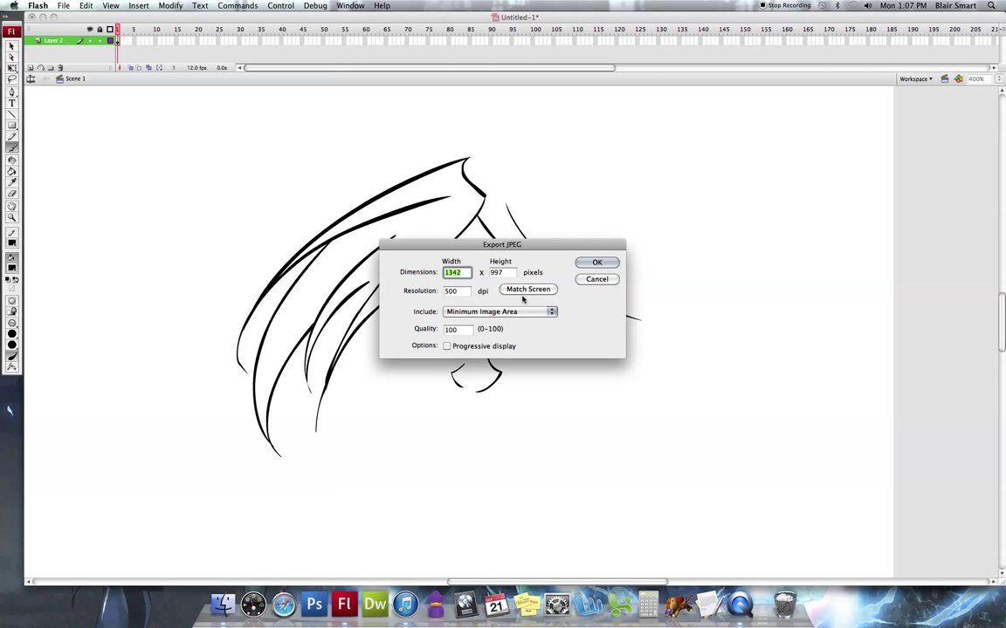
{"action": "mouse_move", "coordinate": [503, 332]}
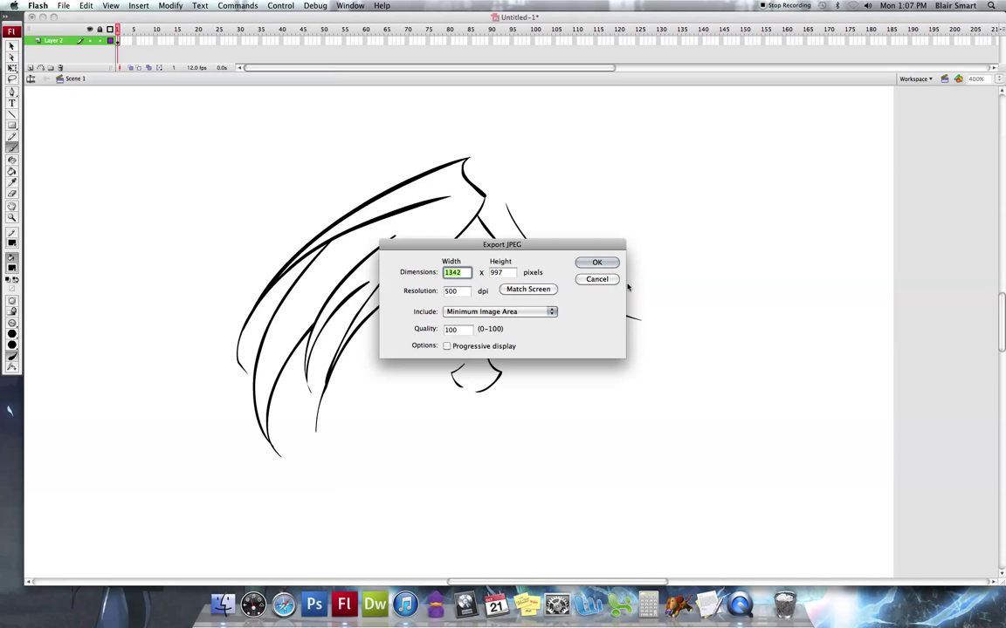
{"action": "mouse_move", "coordinate": [597, 265]}
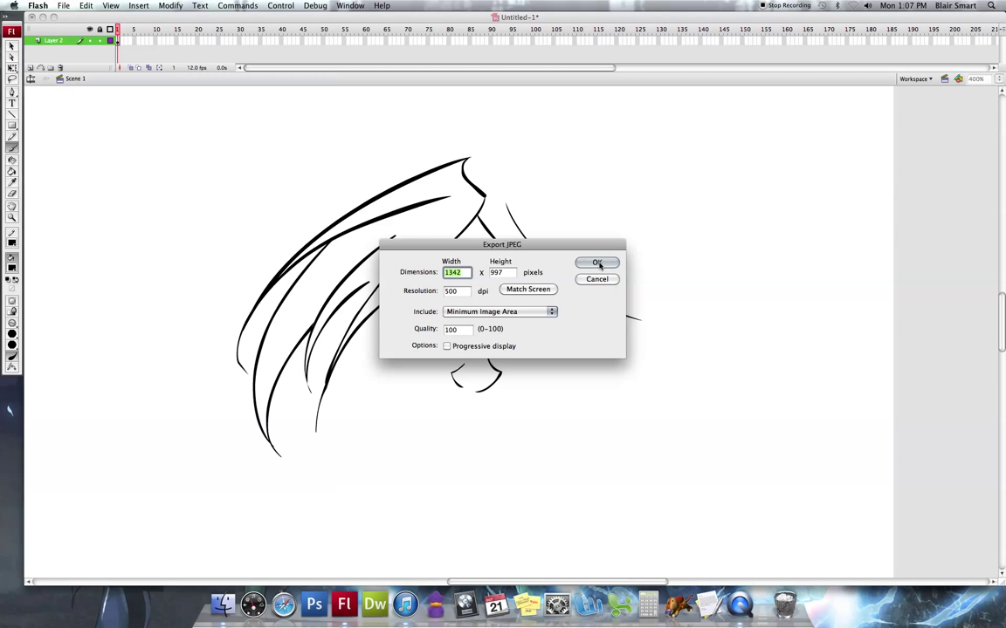
{"action": "left_click", "coordinate": [596, 262]}
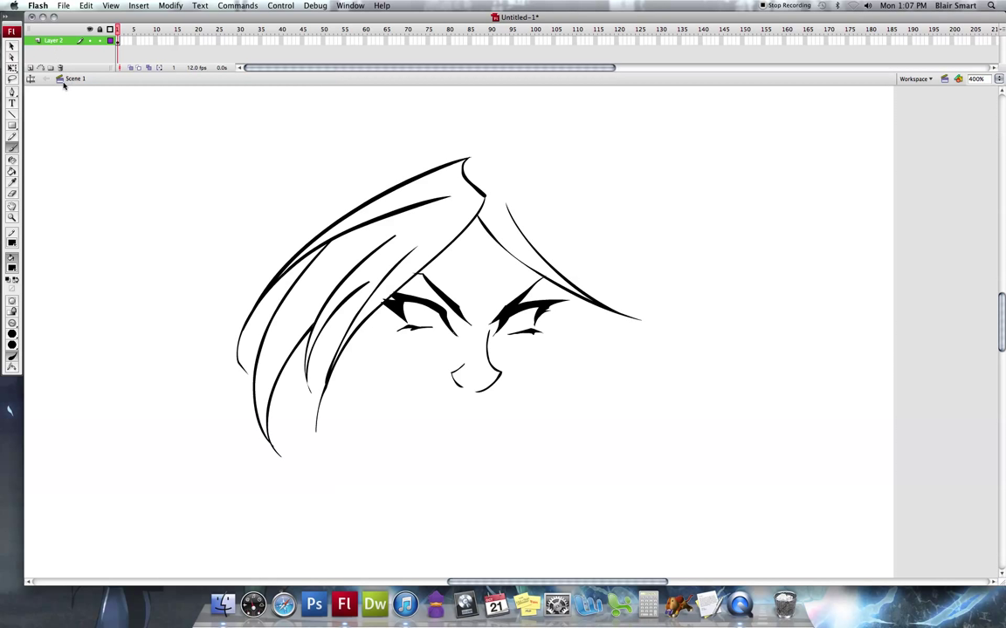
Show the pencil sketch layer again beneath the black ink.
{"action": "left_click", "coordinate": [39, 54]}
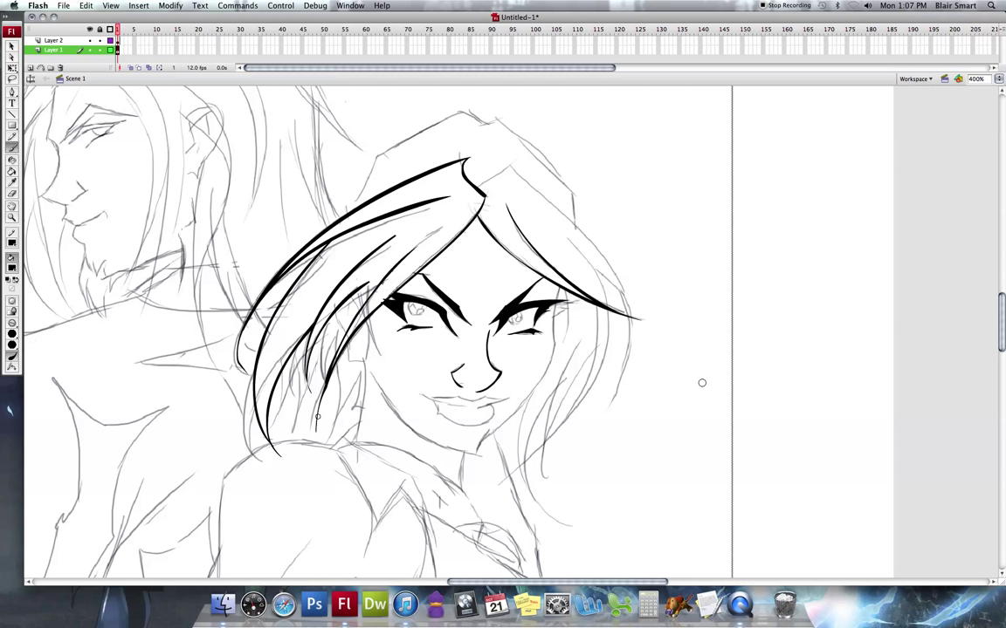
{"action": "mouse_move", "coordinate": [695, 386]}
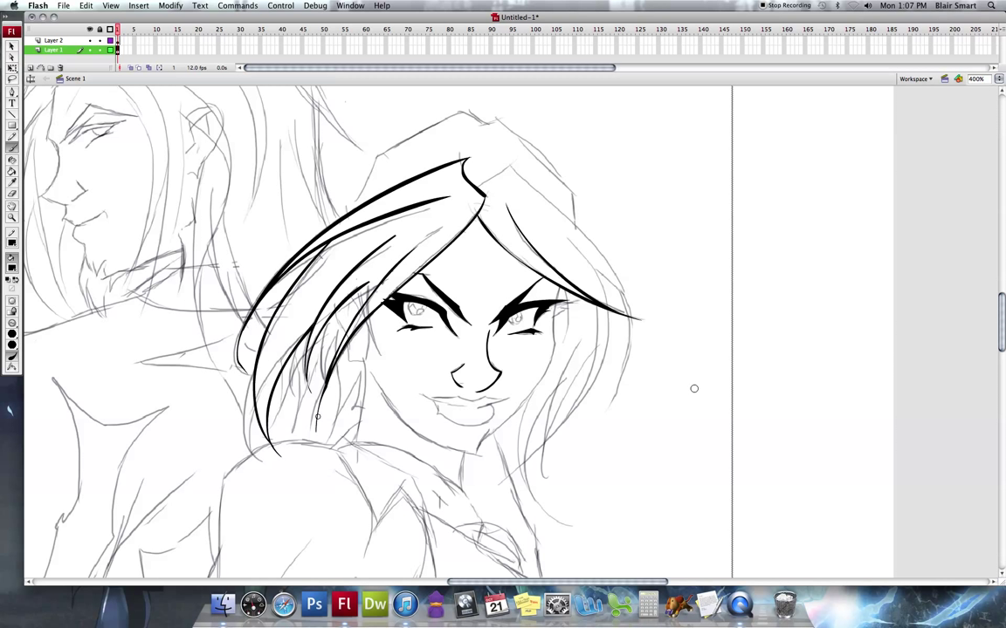
{"action": "mouse_move", "coordinate": [705, 381]}
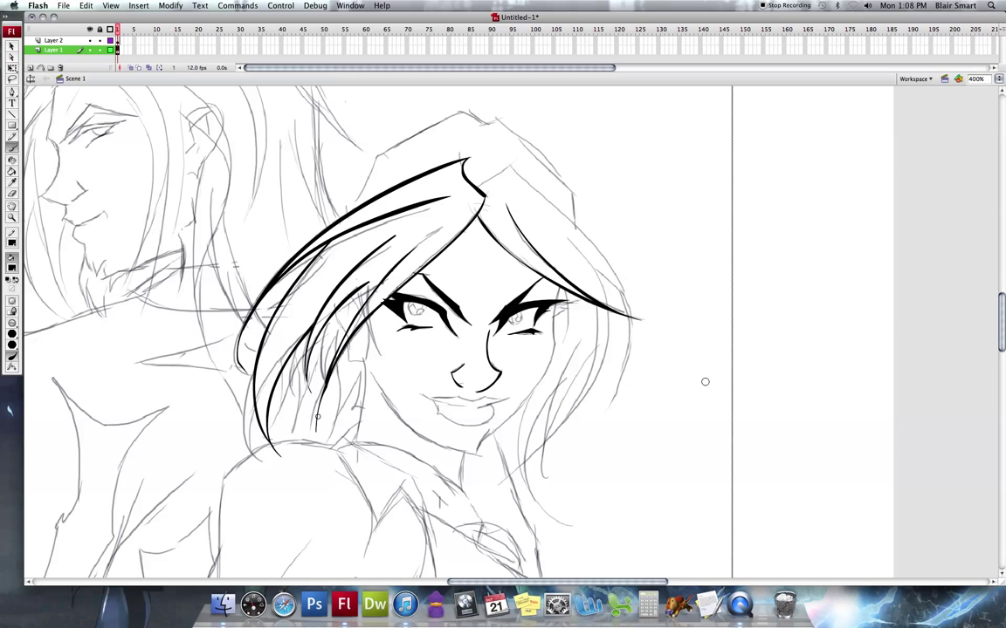